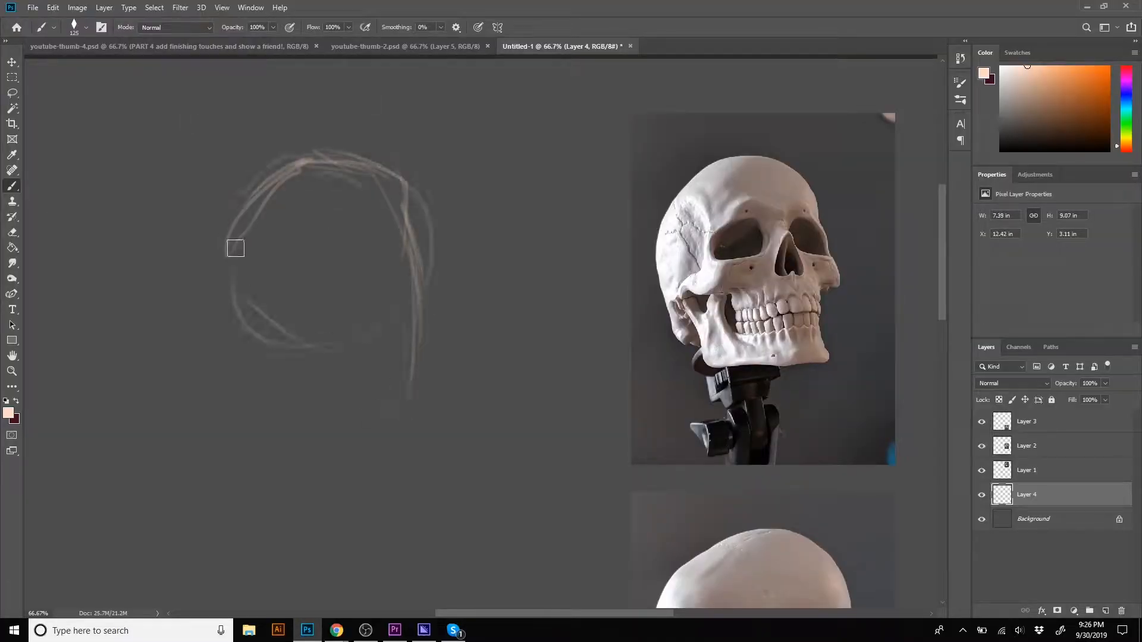
# - Sketch light construction lines for the cranium, eye socket, cheekbone, jaw and brow
pyautogui.moveTo(335, 234); pyautogui.dragTo(352, 275)
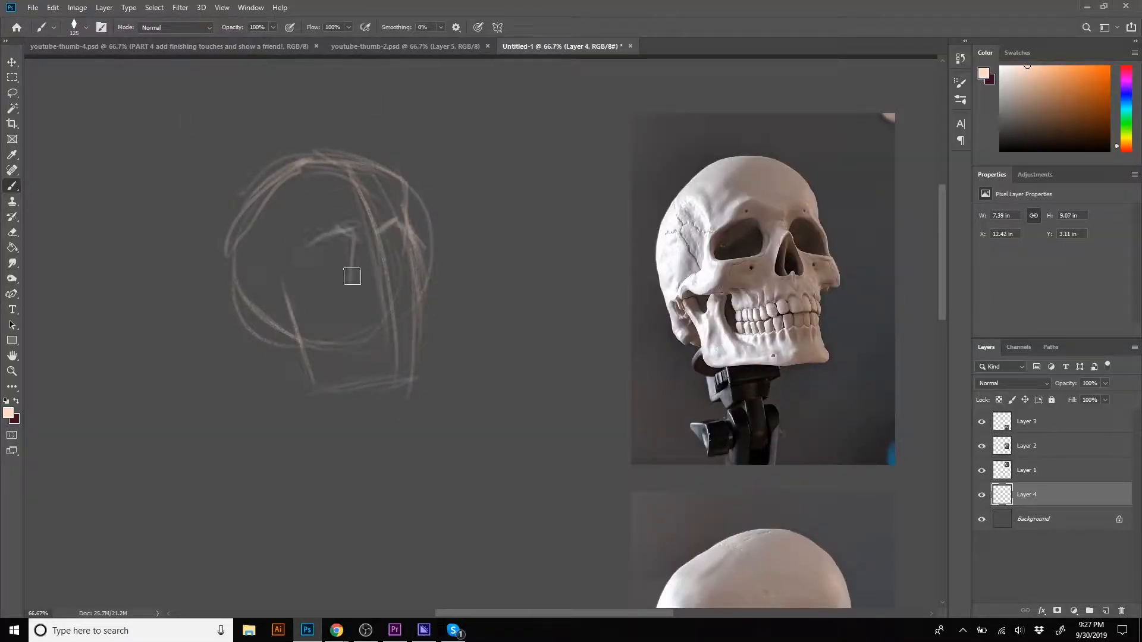
pyautogui.moveTo(352, 275); pyautogui.dragTo(400, 307)
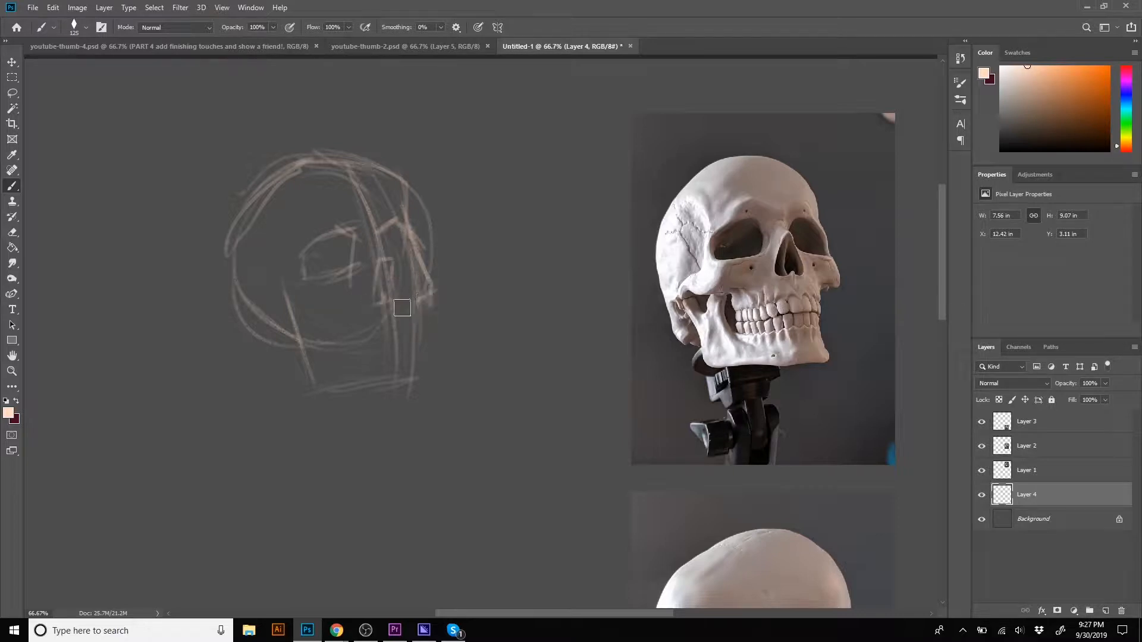
pyautogui.moveTo(401, 307); pyautogui.dragTo(291, 296)
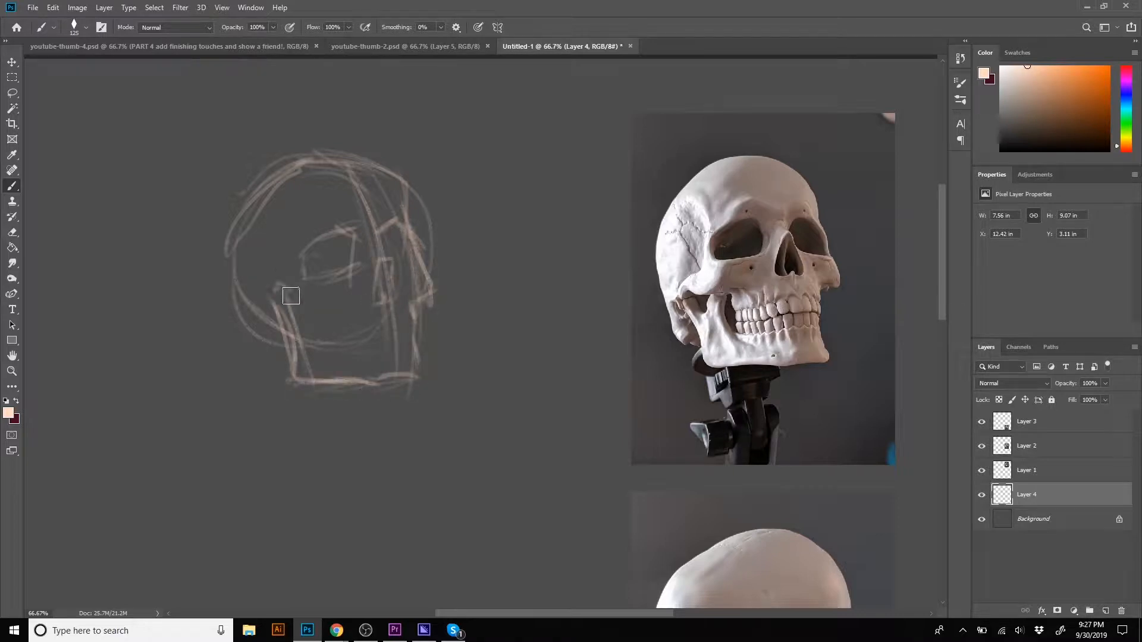
pyautogui.moveTo(291, 296); pyautogui.dragTo(314, 330)
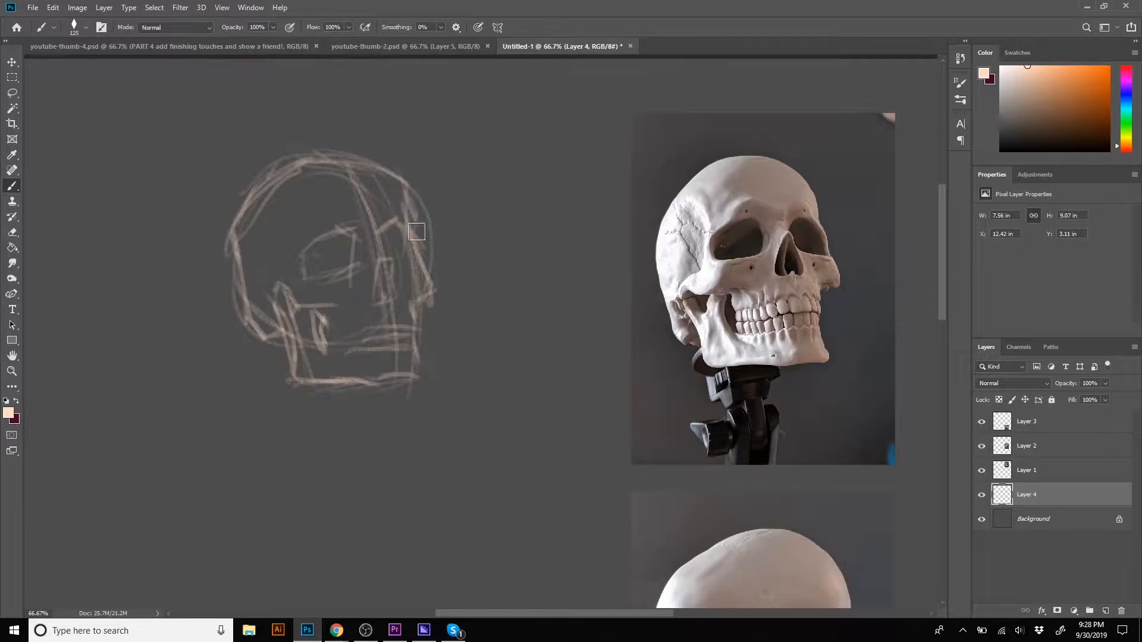
pyautogui.moveTo(416, 232); pyautogui.dragTo(379, 218)
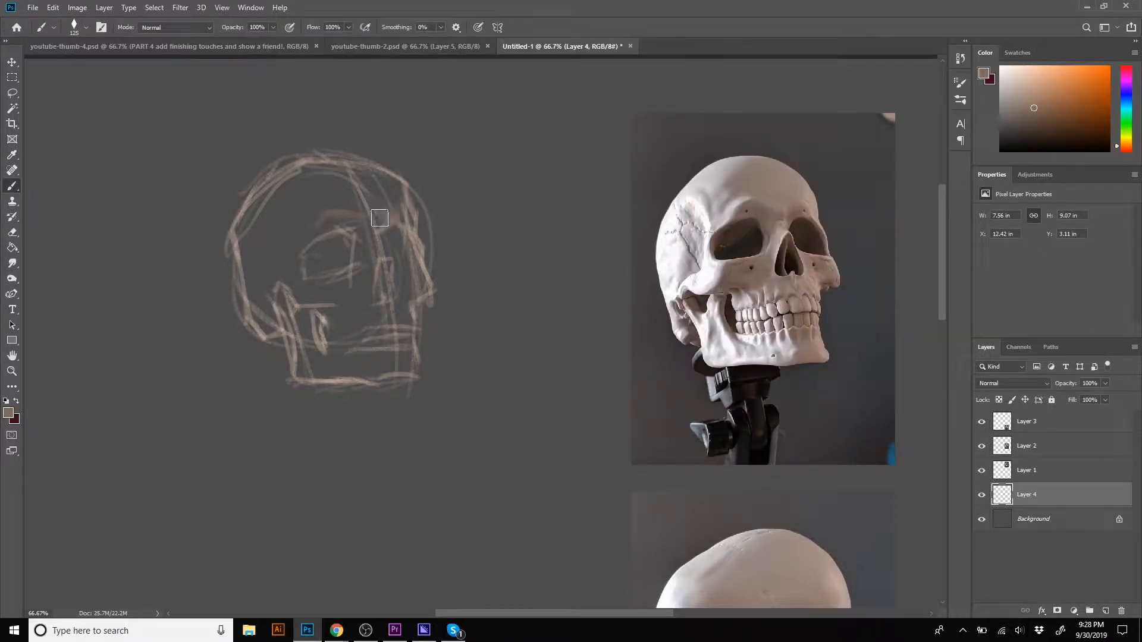
pyautogui.moveTo(378, 218); pyautogui.dragTo(337, 239)
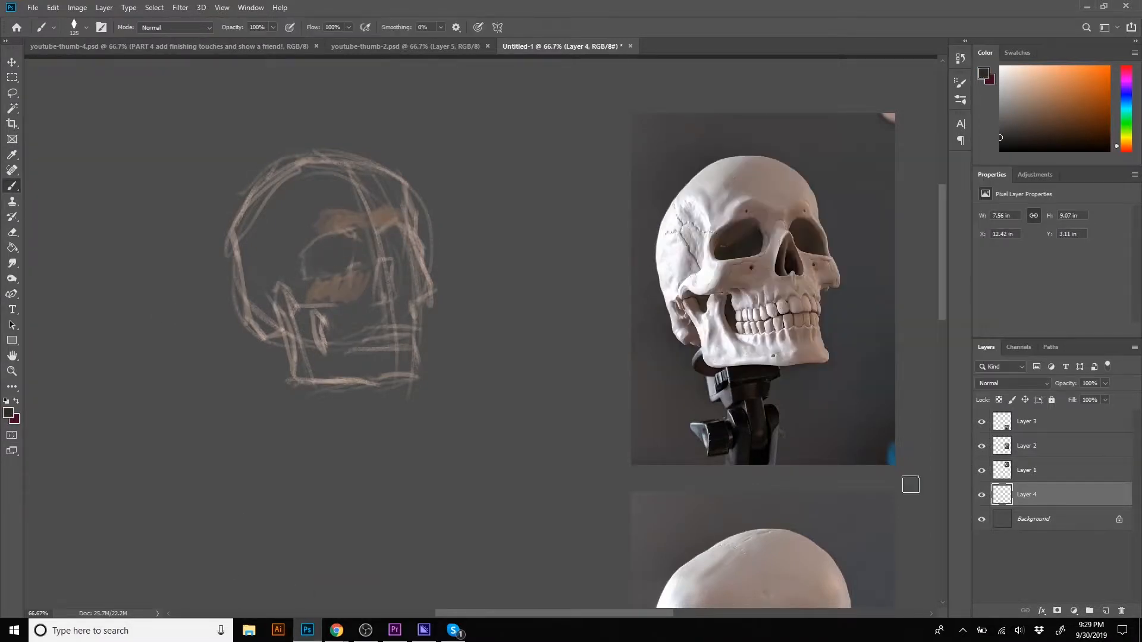
# - Paint dark eye sockets and nose cavity, then a dark shadow behind the skull and under the jaw
pyautogui.moveTo(335, 251); pyautogui.dragTo(364, 262)
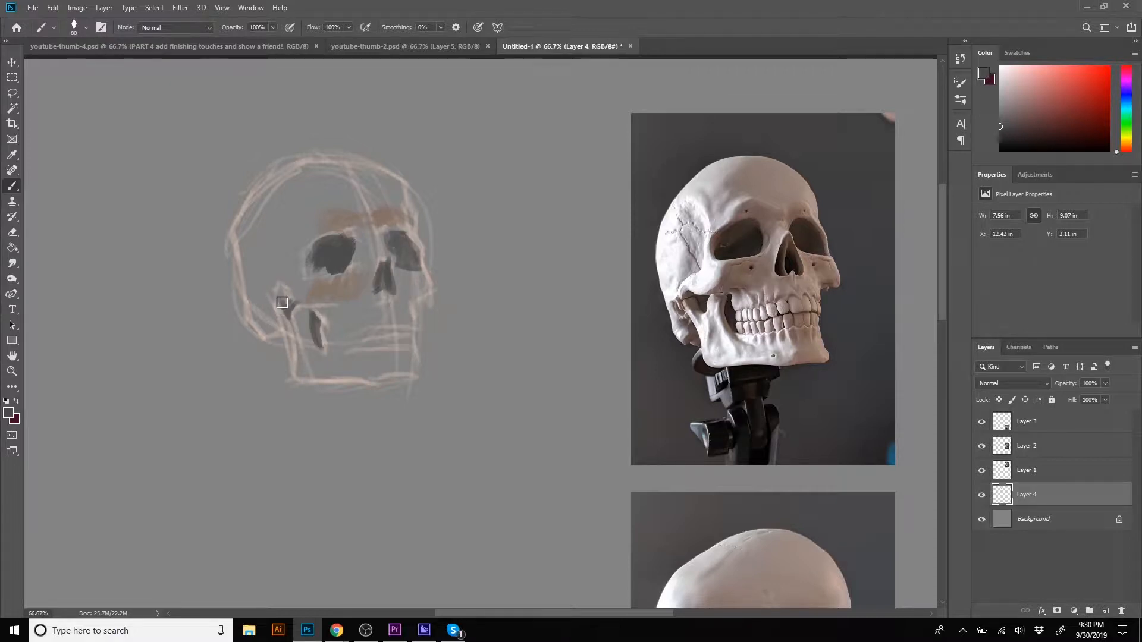
pyautogui.moveTo(283, 301); pyautogui.dragTo(421, 307)
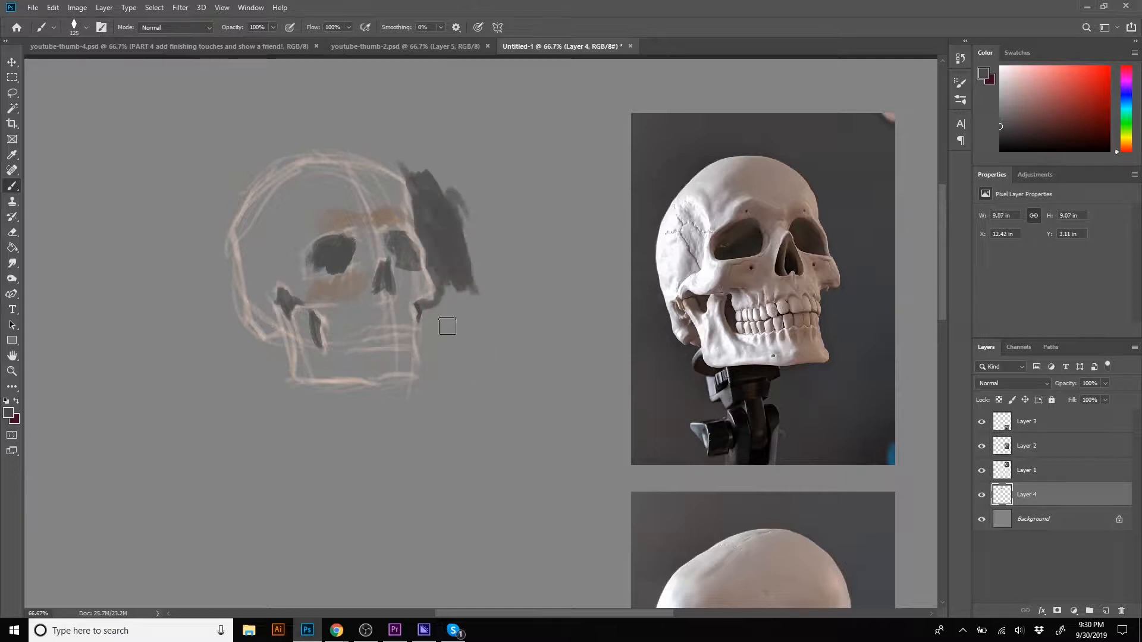
pyautogui.moveTo(444, 328); pyautogui.dragTo(339, 382)
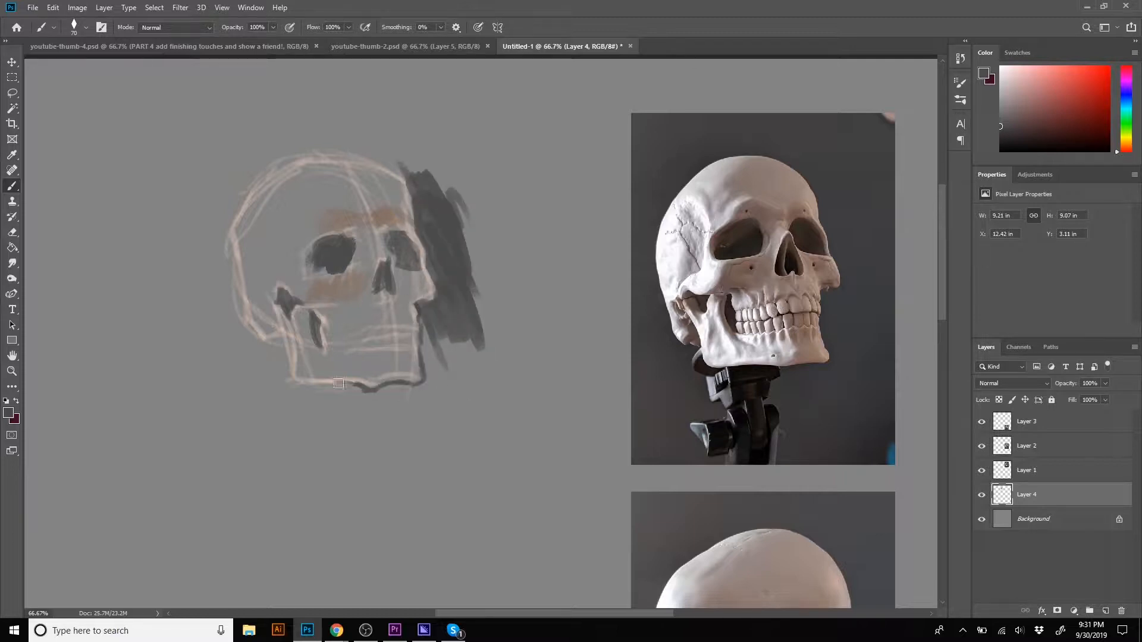
pyautogui.moveTo(339, 382); pyautogui.dragTo(256, 271)
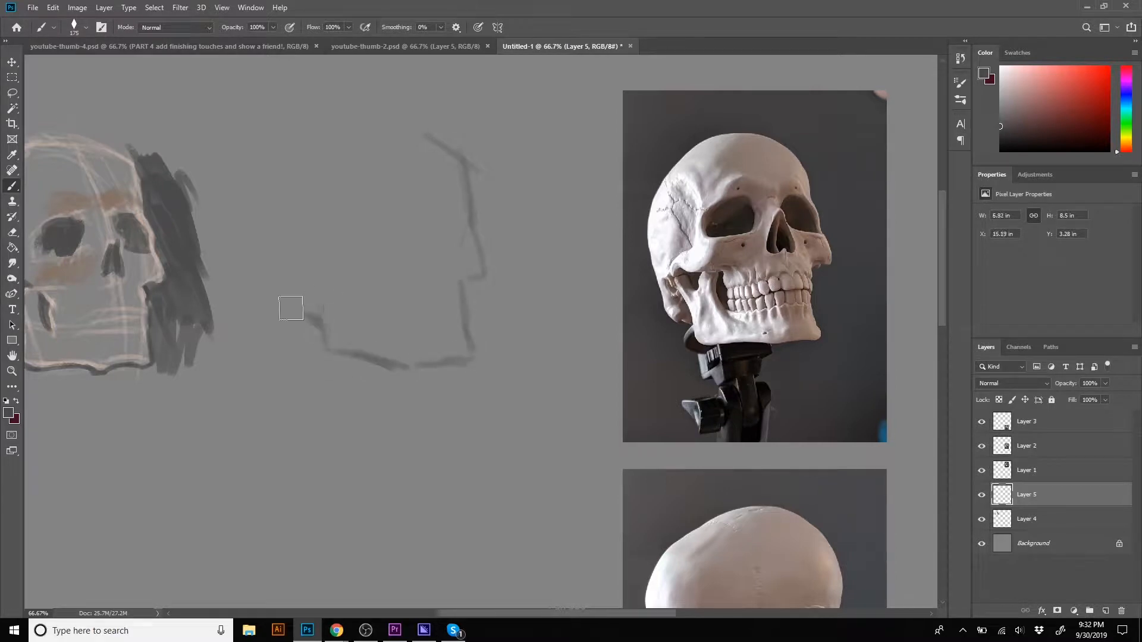
# - Outline a second skull in gray and block in its dark sockets, nose and mid-tone planes
pyautogui.moveTo(291, 306); pyautogui.dragTo(432, 240)
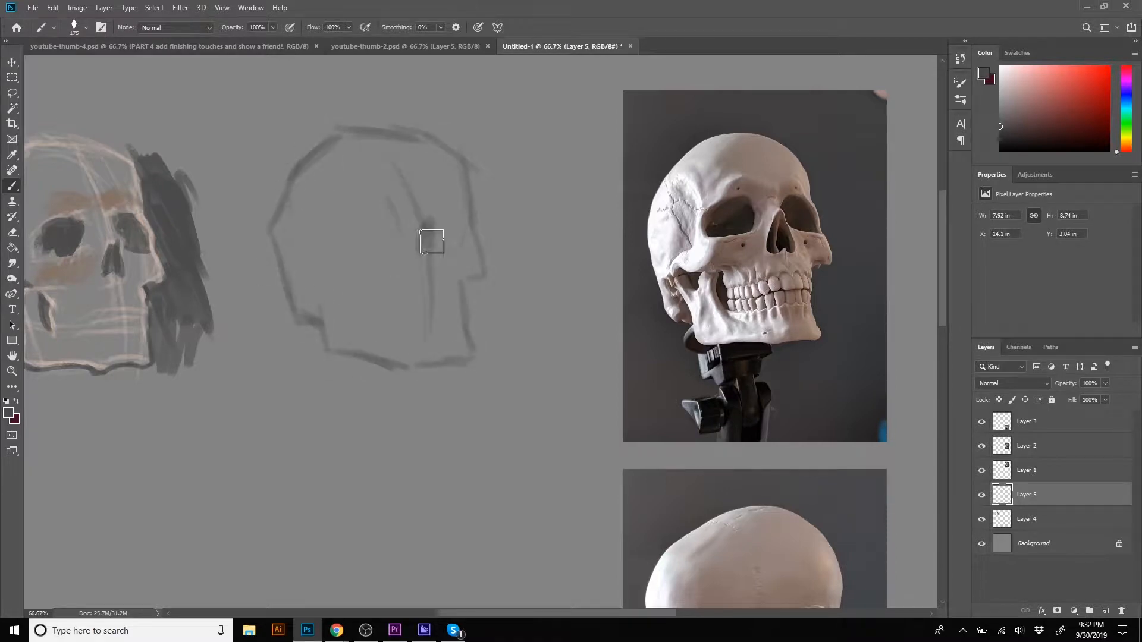
pyautogui.moveTo(431, 241); pyautogui.dragTo(385, 199)
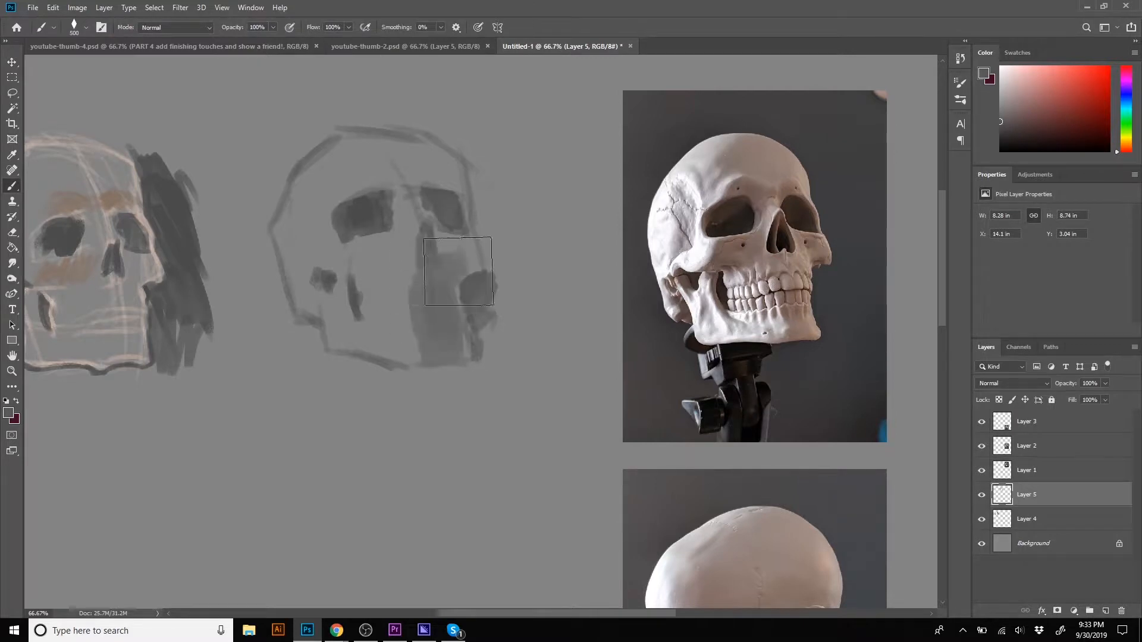
pyautogui.moveTo(459, 274); pyautogui.dragTo(364, 306)
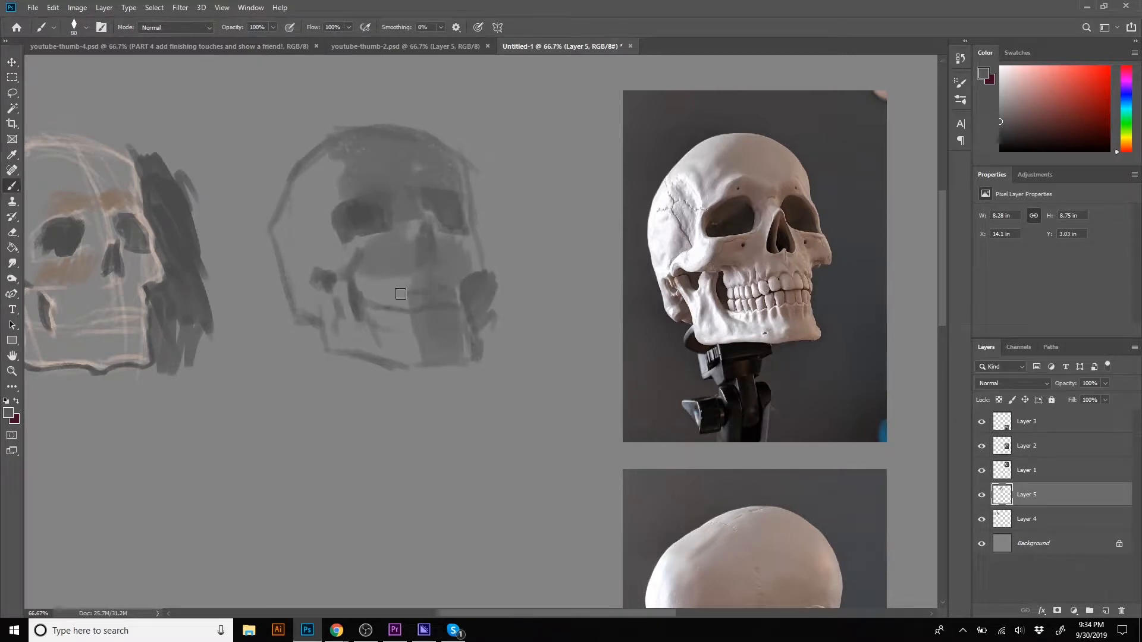
pyautogui.moveTo(400, 294); pyautogui.dragTo(444, 314)
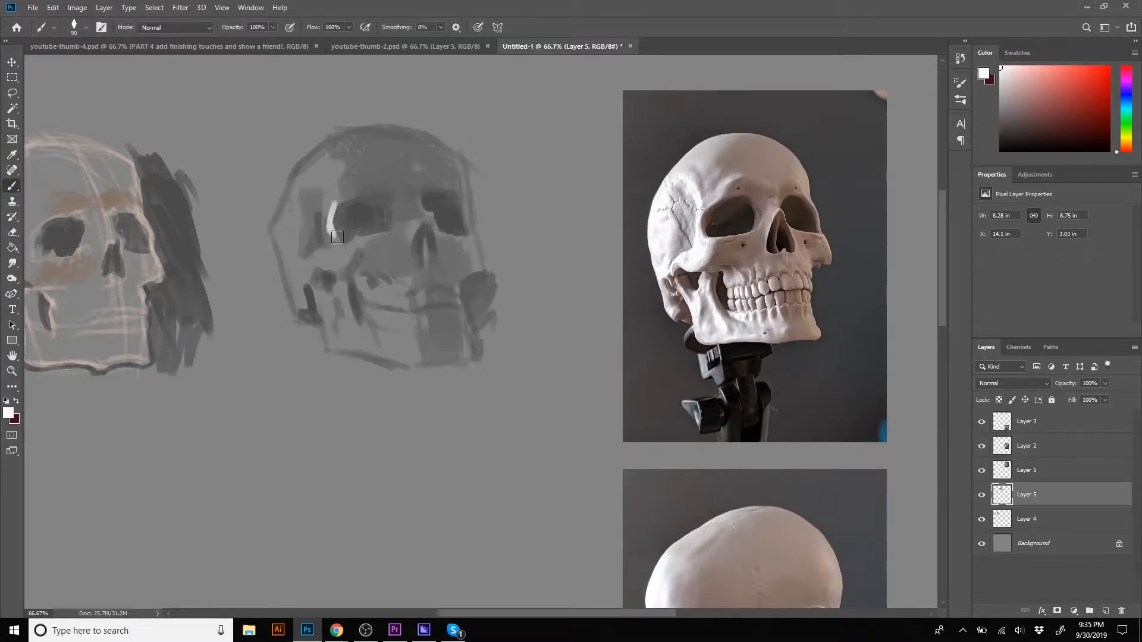
# - Paint white highlights on the brow, cranium and cheekbone of the second skull
pyautogui.moveTo(335, 233); pyautogui.dragTo(407, 306)
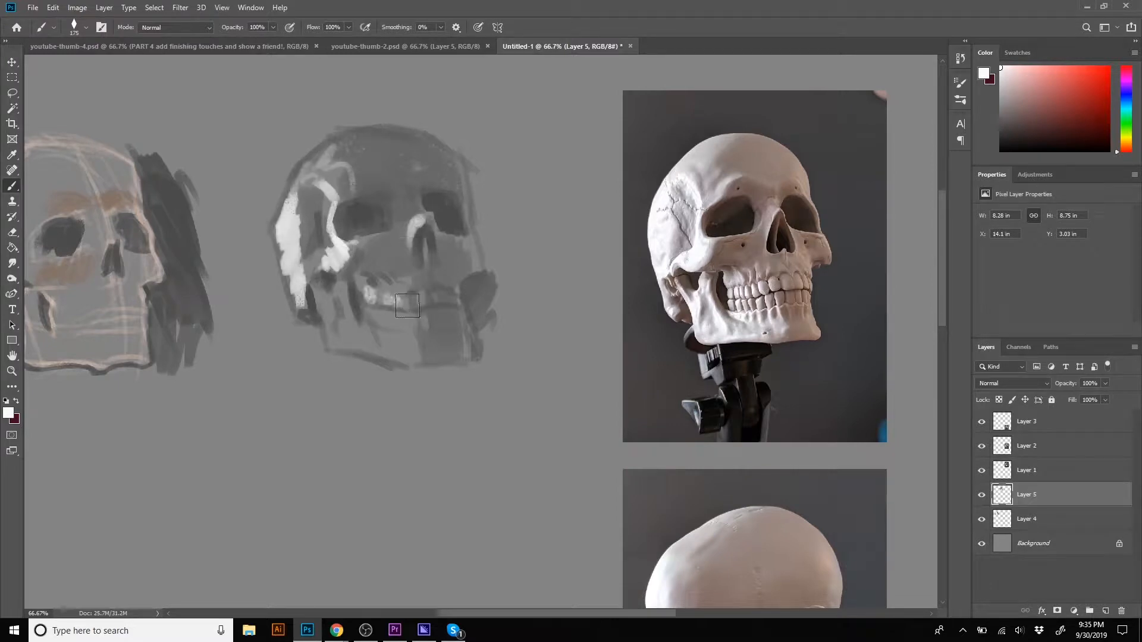
pyautogui.moveTo(408, 306); pyautogui.dragTo(342, 193)
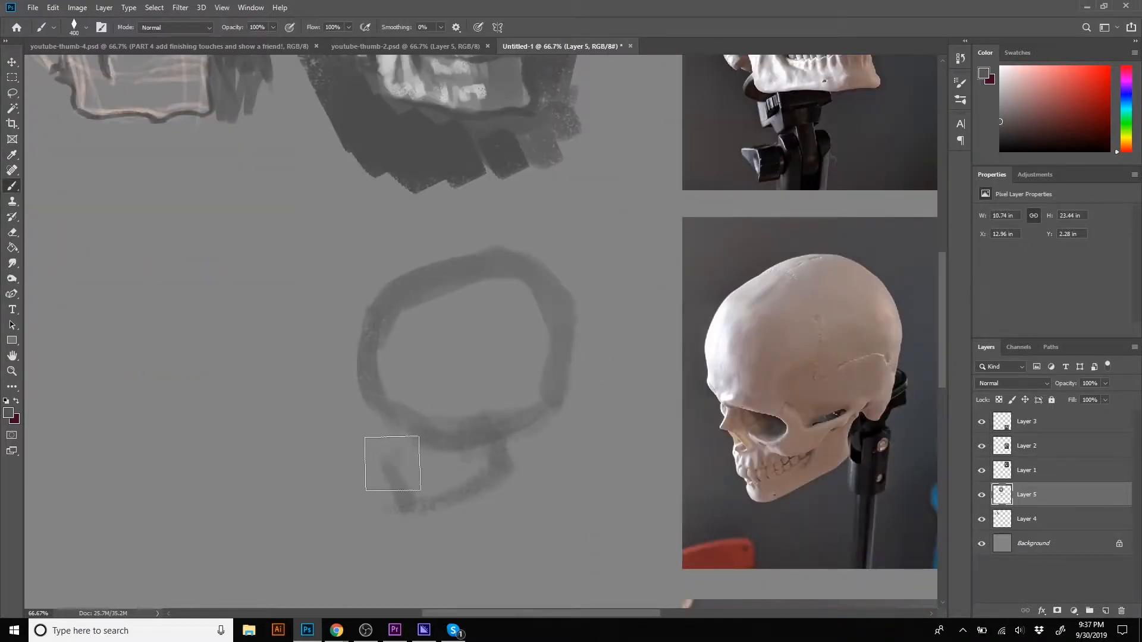
# - Outline the profile skull and shade its cranium side plane, dark eye socket and light face edge
pyautogui.moveTo(394, 463); pyautogui.dragTo(450, 415)
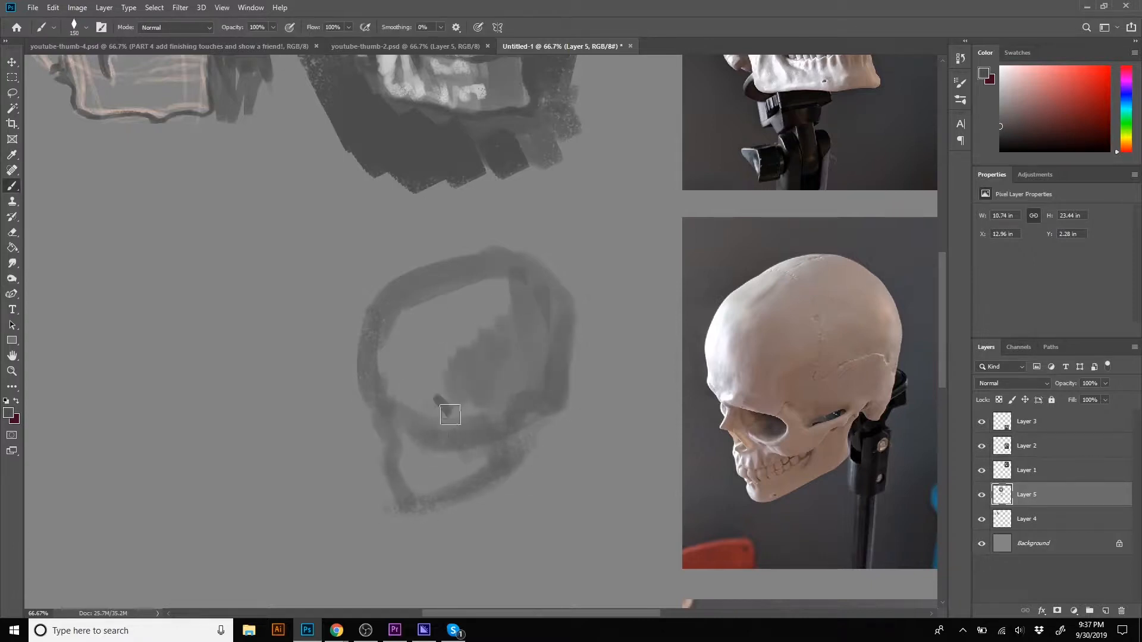
pyautogui.moveTo(449, 415); pyautogui.dragTo(401, 450)
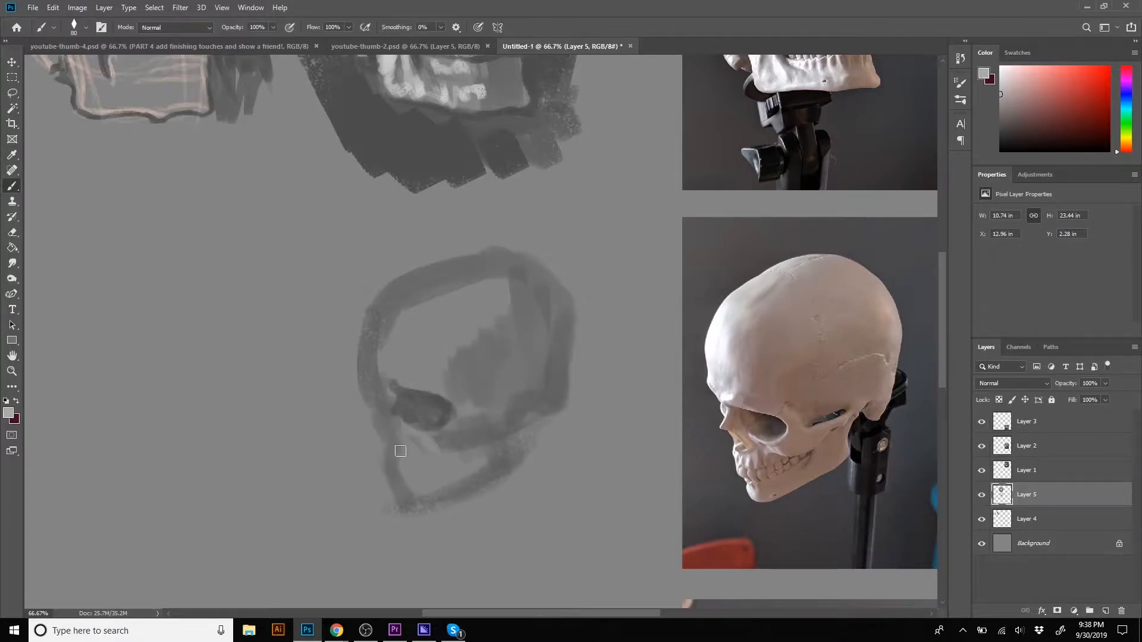
pyautogui.moveTo(400, 451); pyautogui.dragTo(367, 396)
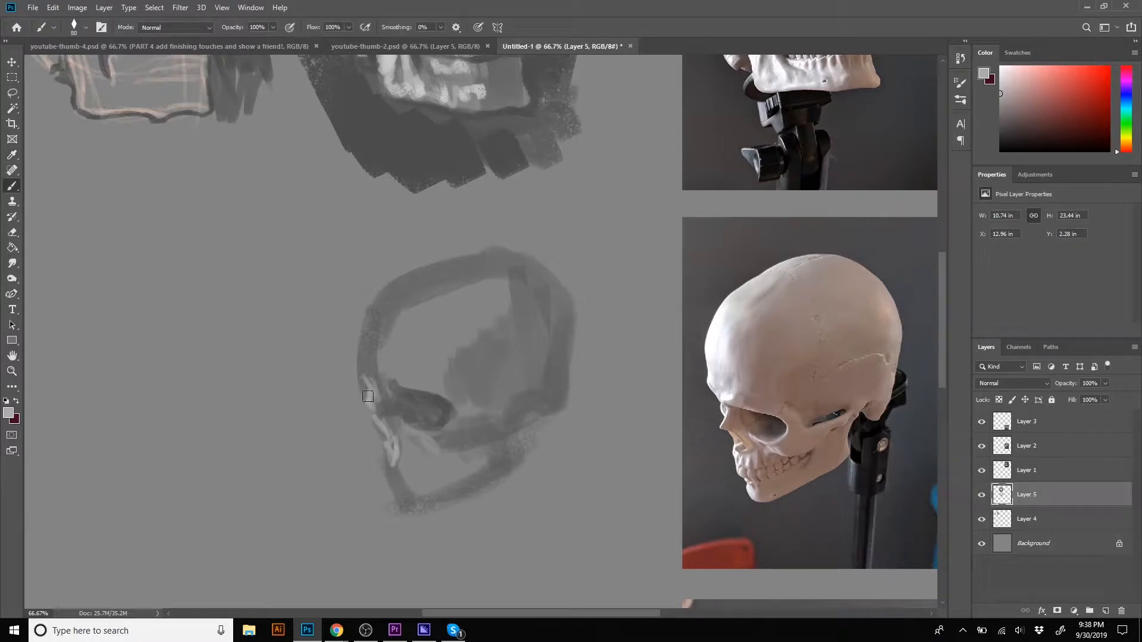
pyautogui.moveTo(368, 395); pyautogui.dragTo(394, 372)
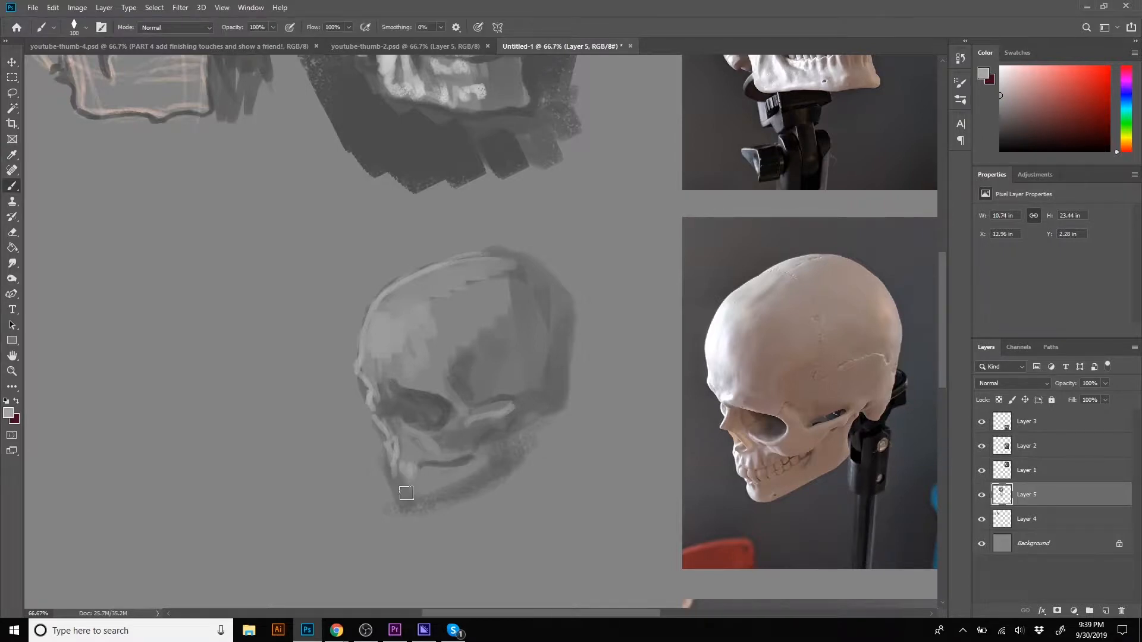
# - Paint lighter tones and gray planes across the cranium and jaw with dark surrounding strokes
pyautogui.moveTo(407, 492); pyautogui.dragTo(459, 470)
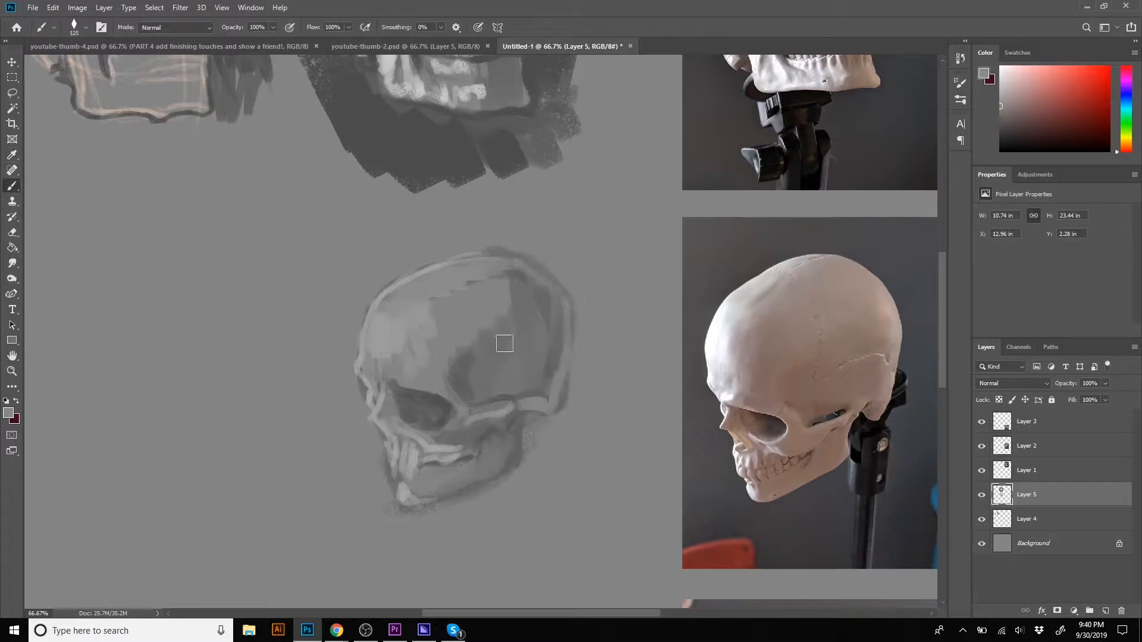
pyautogui.moveTo(504, 343); pyautogui.dragTo(424, 459)
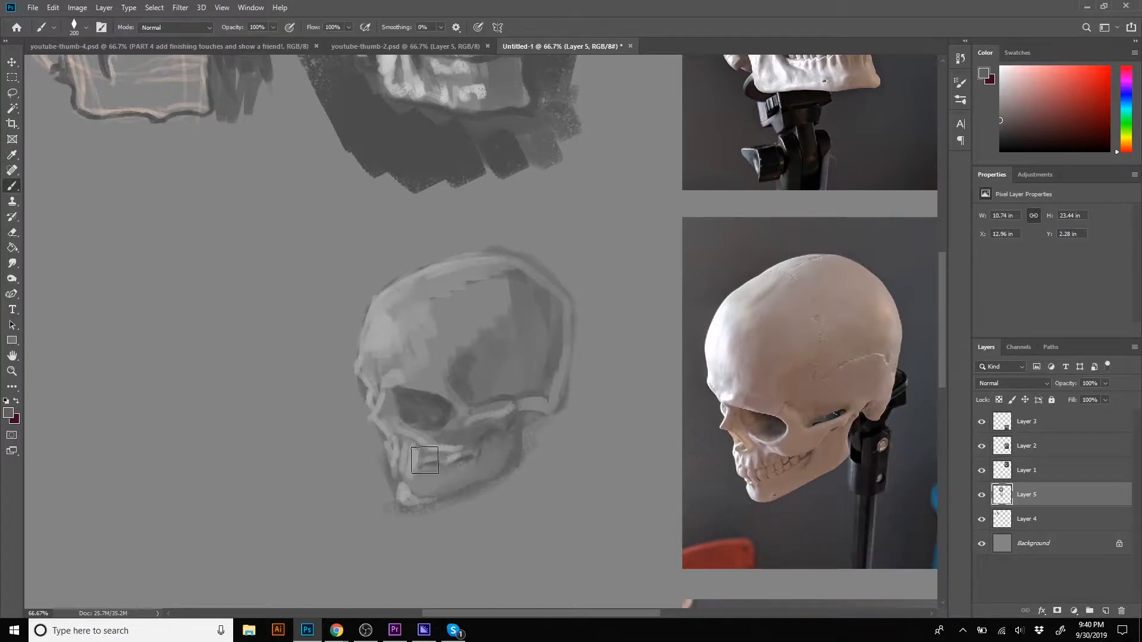
pyautogui.moveTo(425, 460); pyautogui.dragTo(411, 507)
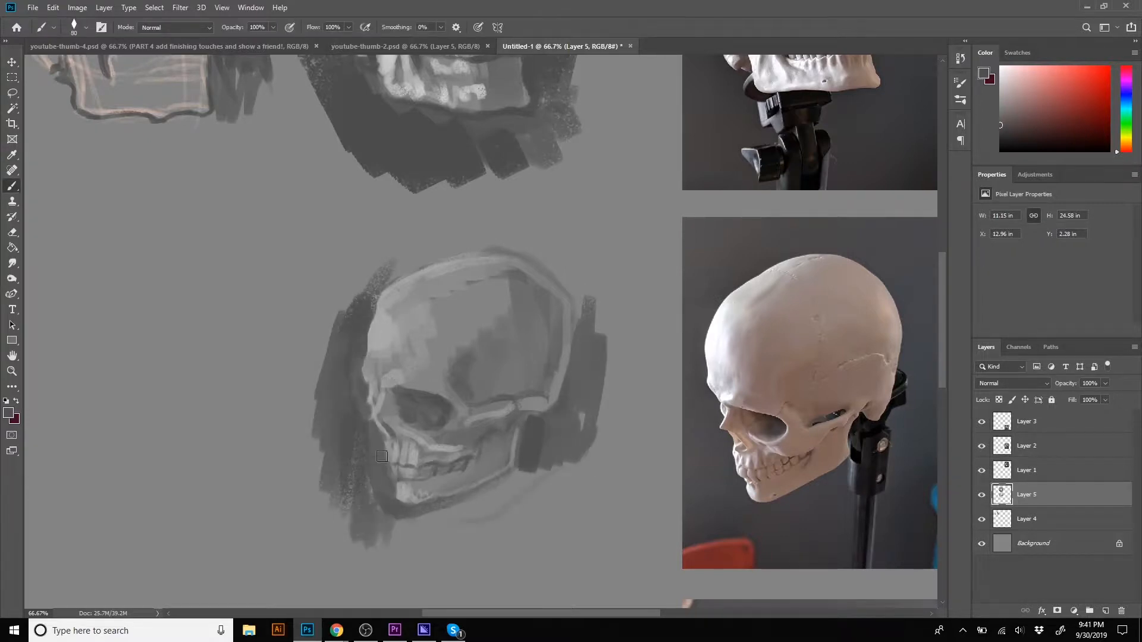
pyautogui.click(8, 62)
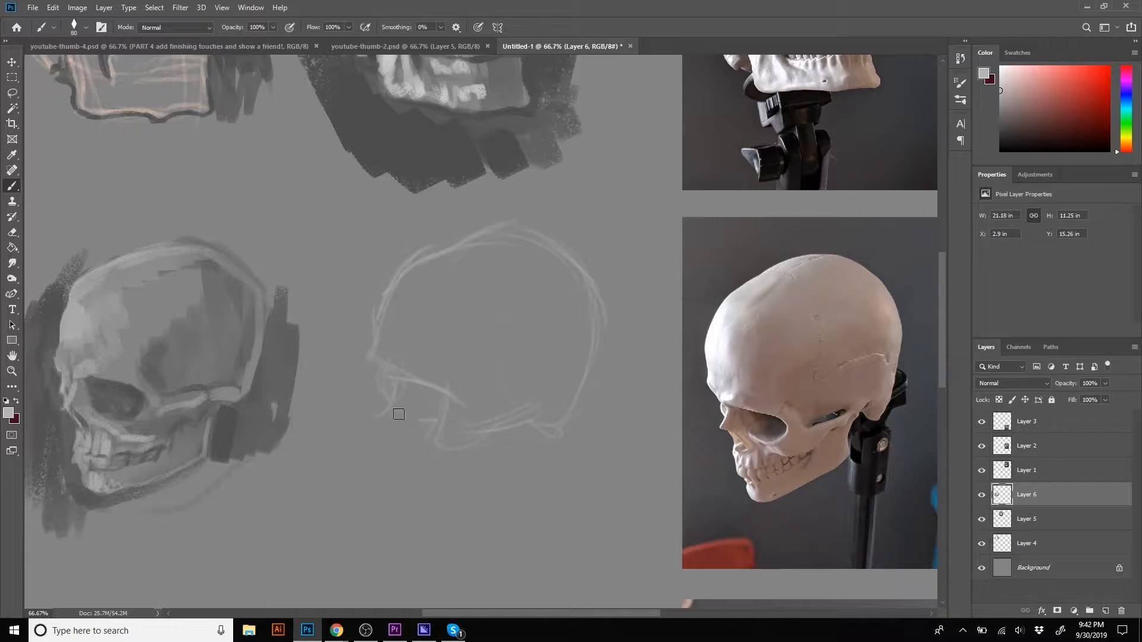
# - Outline a new skull, block in mid-gray, add light socket edges and a dark surround
pyautogui.moveTo(399, 414); pyautogui.dragTo(521, 471)
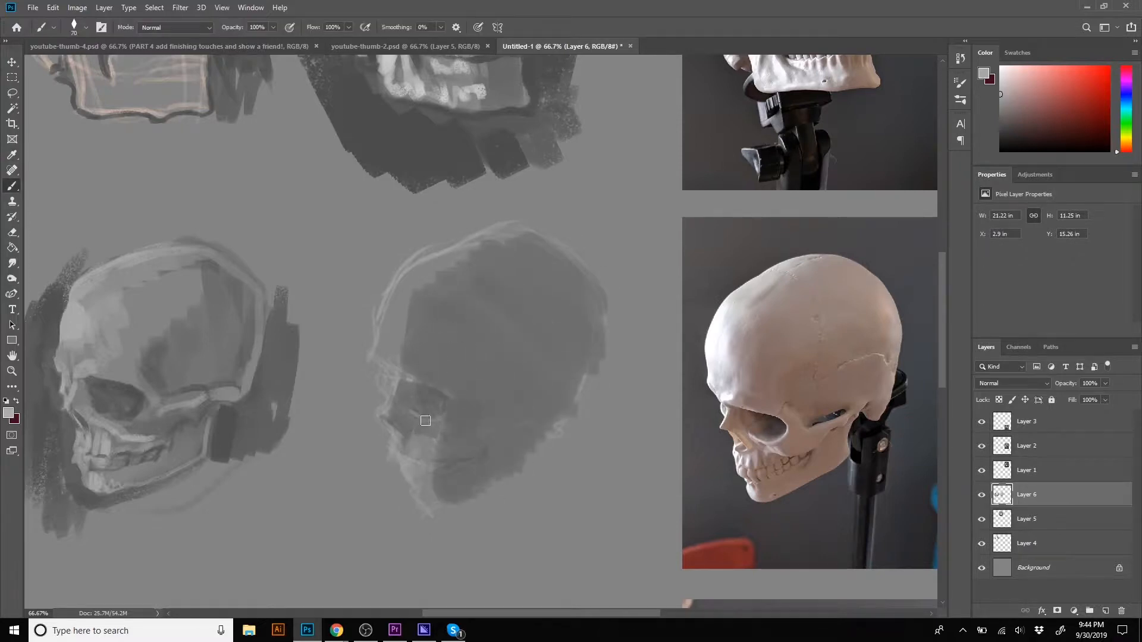
pyautogui.moveTo(426, 421); pyautogui.dragTo(400, 480)
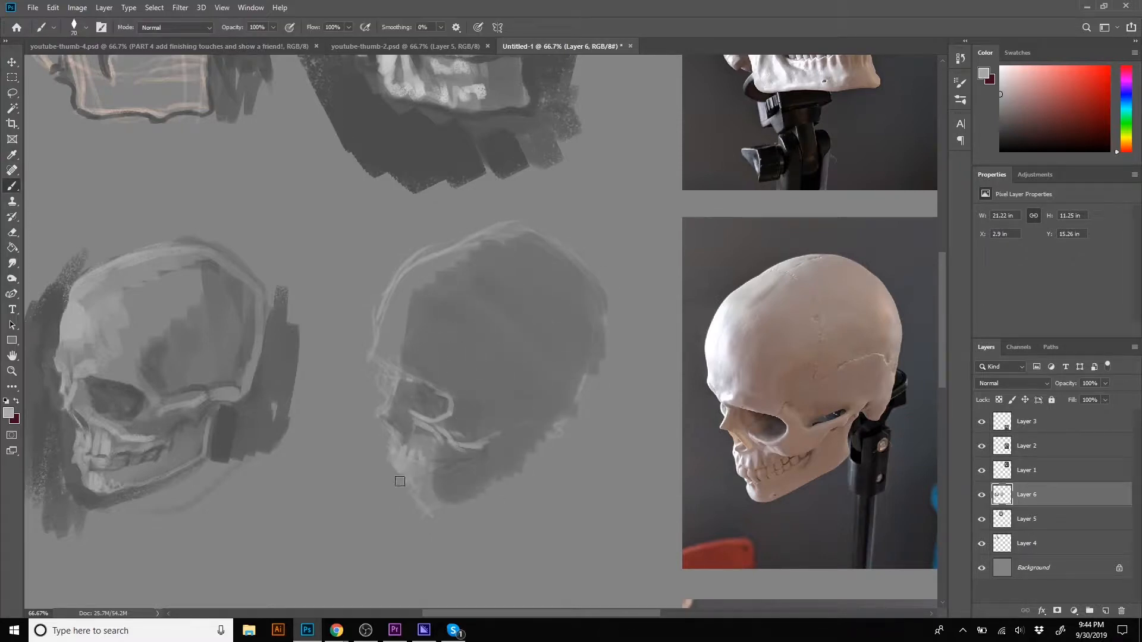
pyautogui.moveTo(429, 466); pyautogui.dragTo(461, 506)
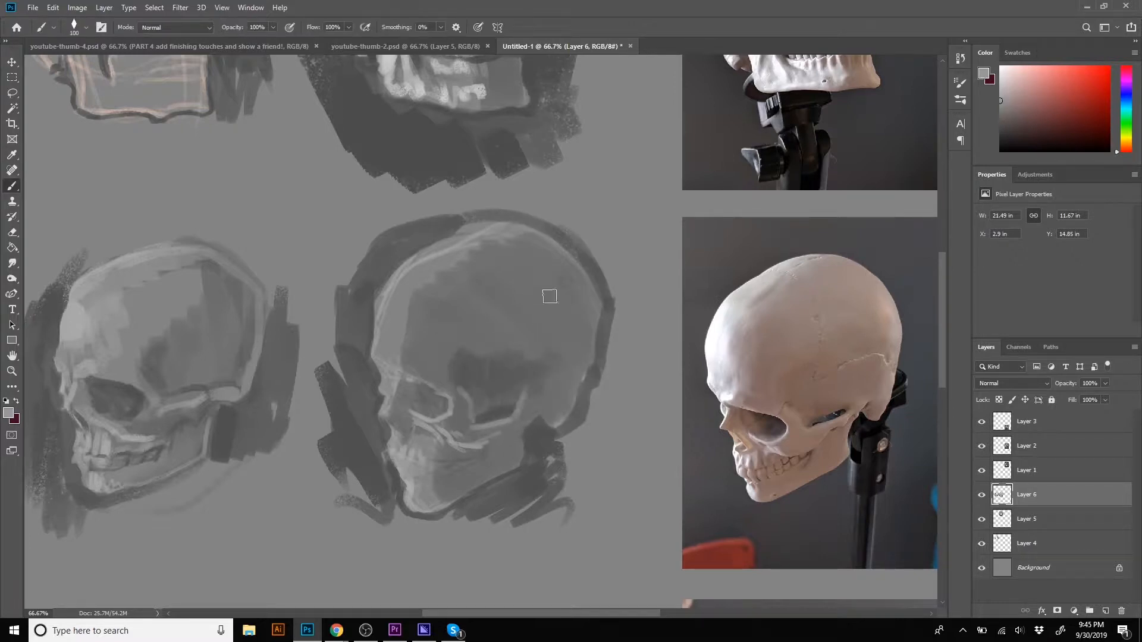
pyautogui.moveTo(550, 297); pyautogui.dragTo(393, 385)
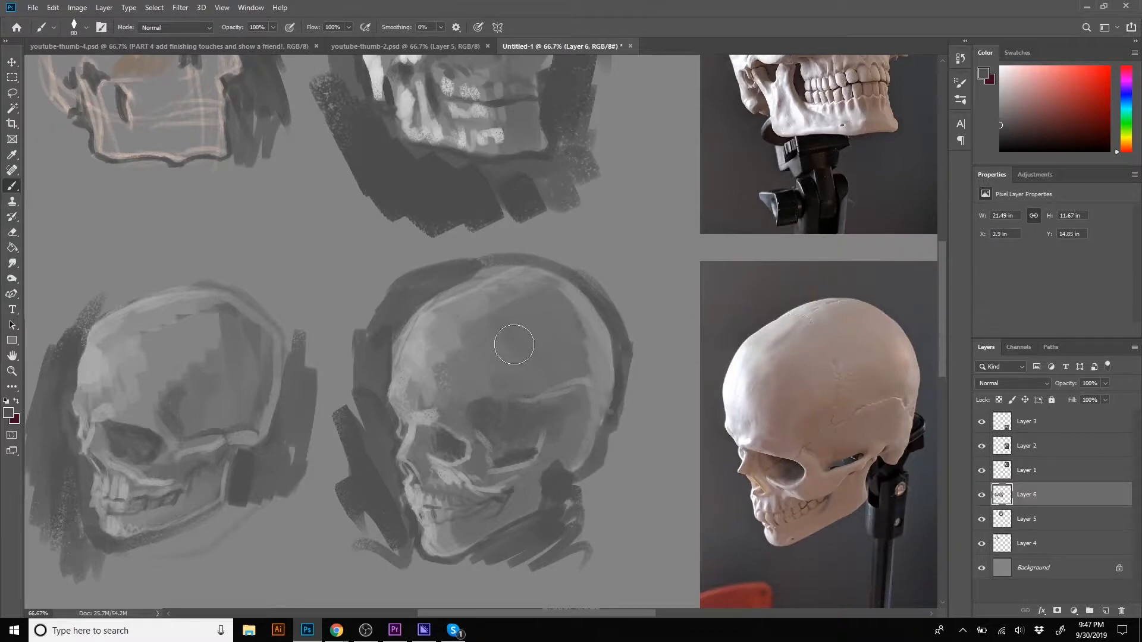
pyautogui.moveTo(514, 345); pyautogui.dragTo(366, 427)
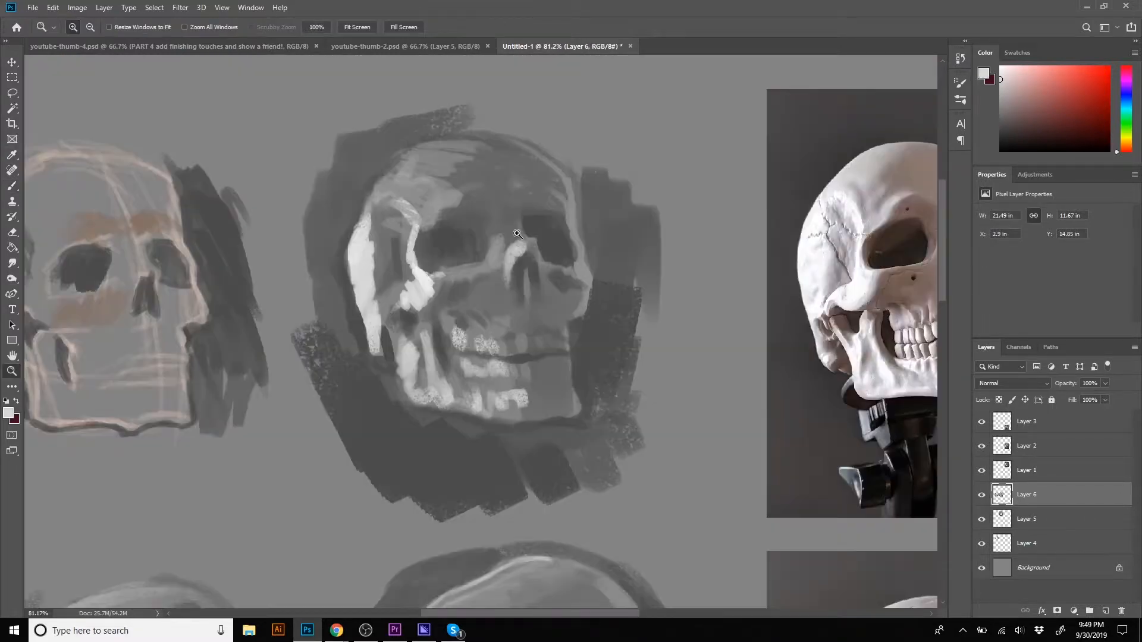
# - Draw construction circles and contours for the profile skull, darkening the eye socket and cranium shadows
pyautogui.scroll(-3)
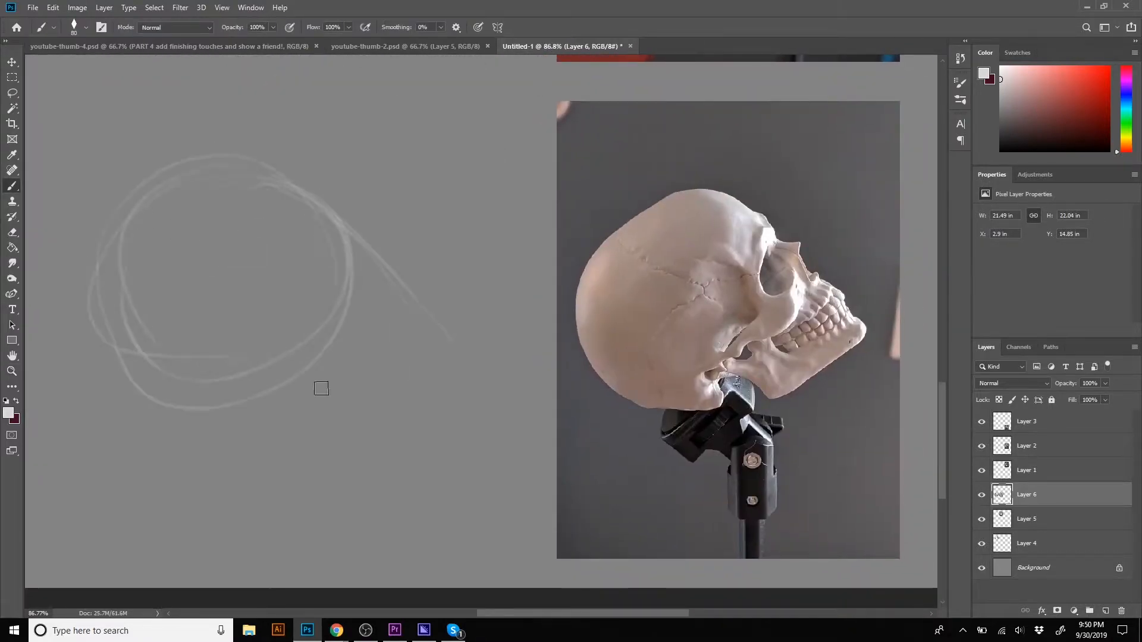
pyautogui.moveTo(320, 388); pyautogui.dragTo(326, 194)
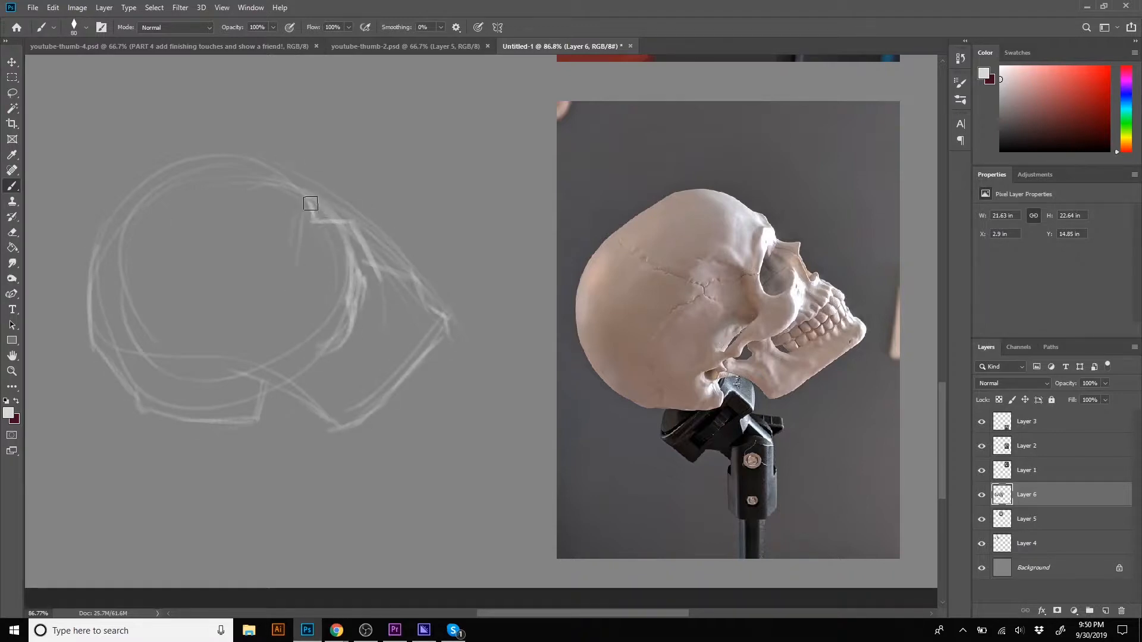
pyautogui.moveTo(309, 202); pyautogui.dragTo(336, 254)
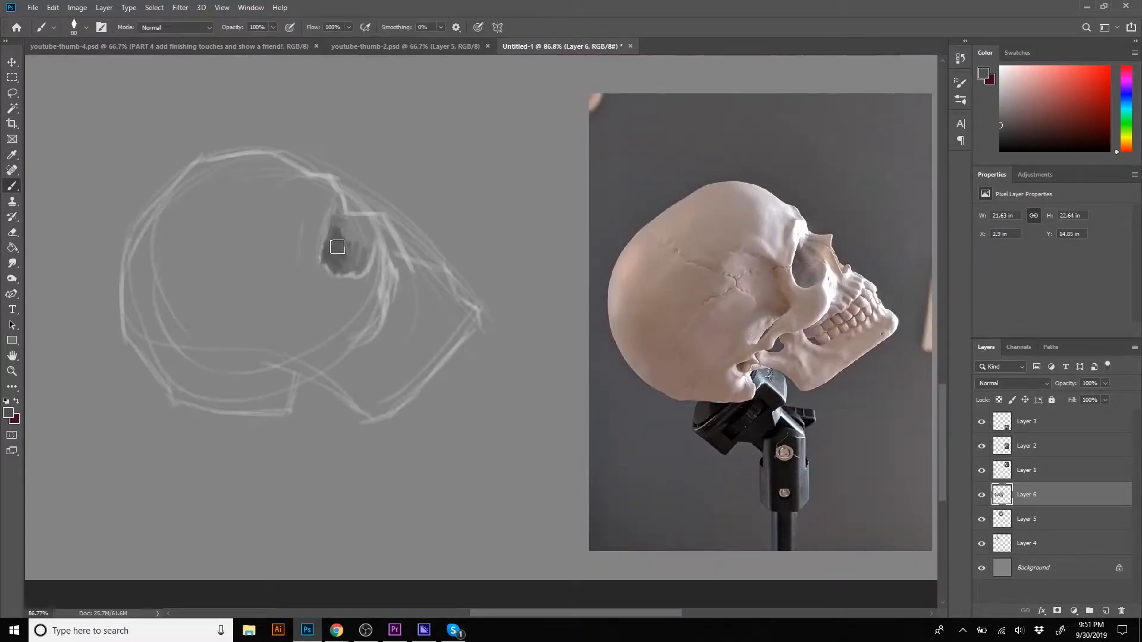
pyautogui.moveTo(339, 247); pyautogui.dragTo(287, 384)
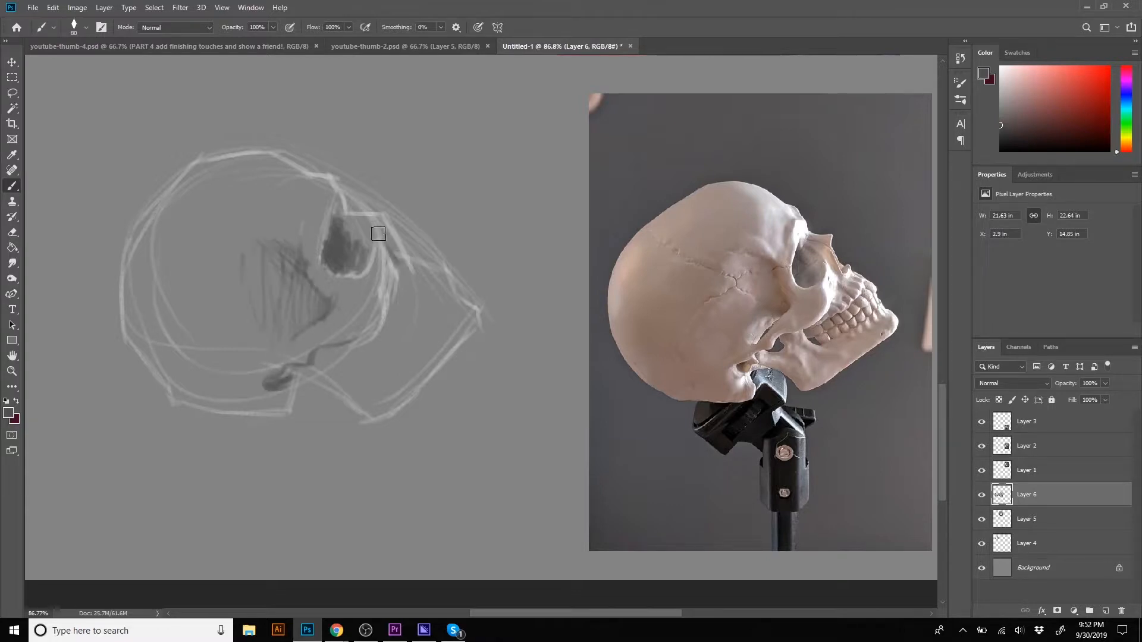
pyautogui.moveTo(364, 233); pyautogui.dragTo(401, 261)
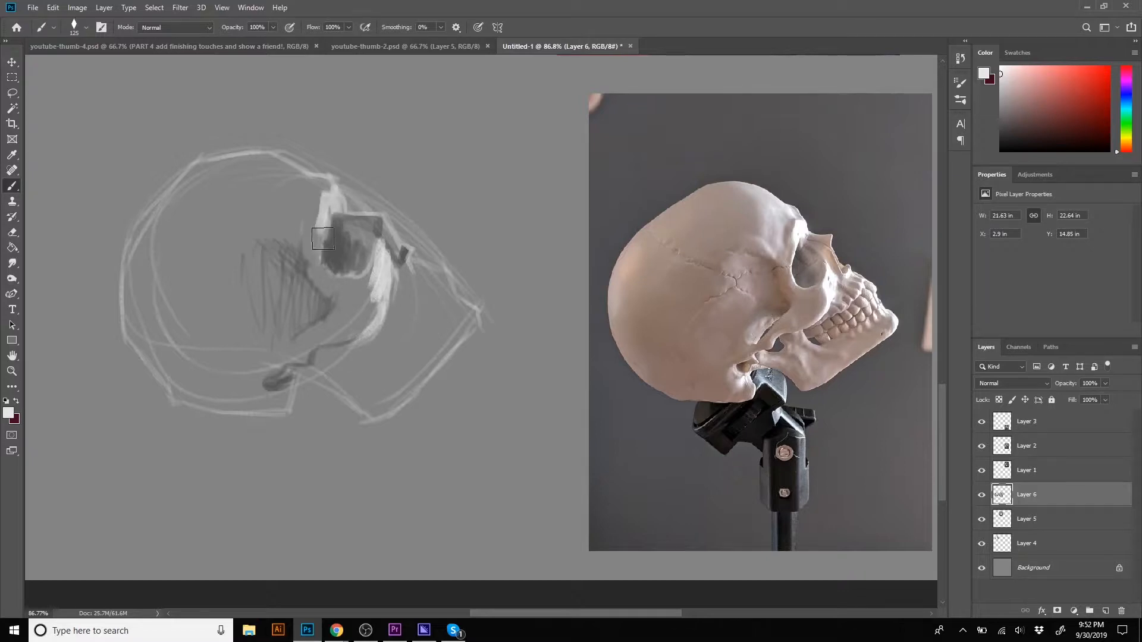
# - Paint gray planes for the socket, nose, cheekbone and jaws, then a dark background around the skull
pyautogui.moveTo(328, 248); pyautogui.dragTo(426, 281)
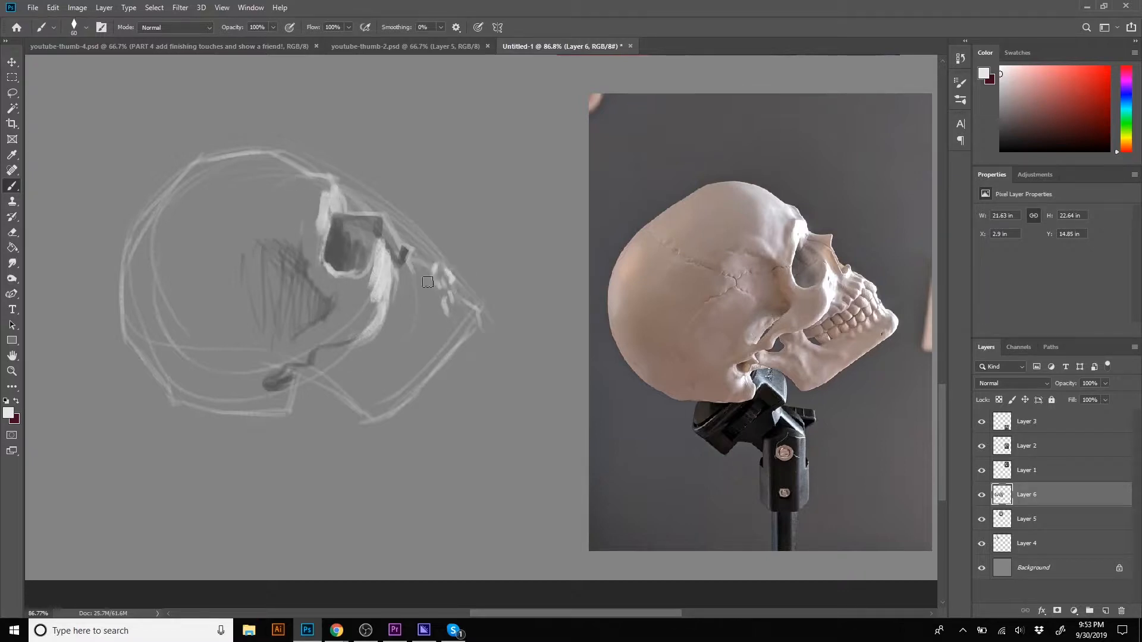
pyautogui.moveTo(427, 282); pyautogui.dragTo(404, 316)
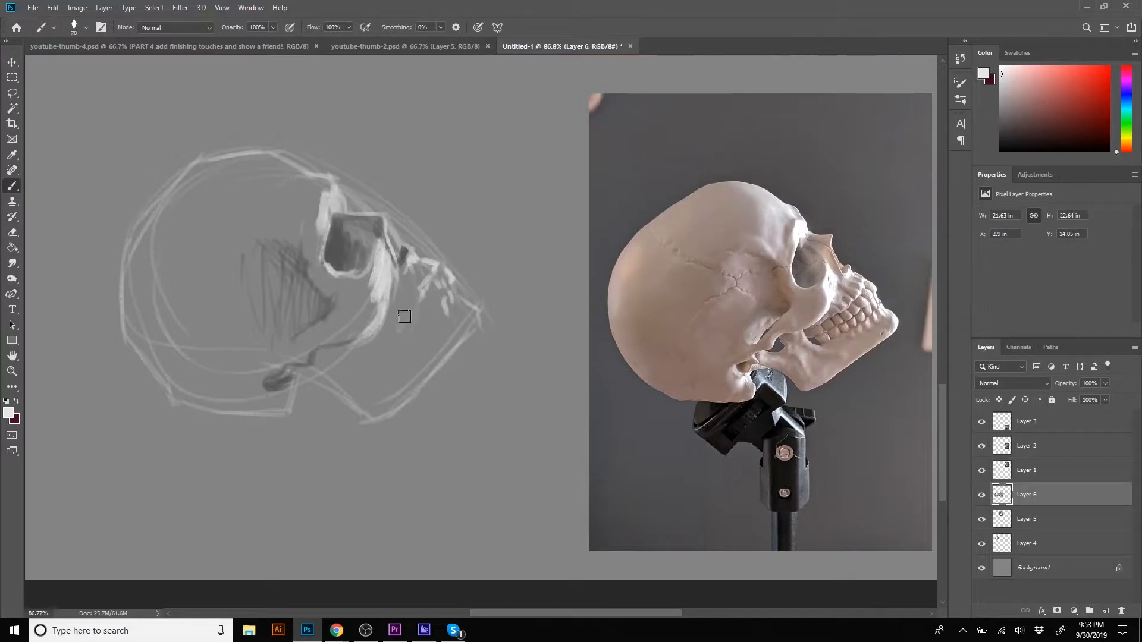
pyautogui.moveTo(405, 317); pyautogui.dragTo(430, 375)
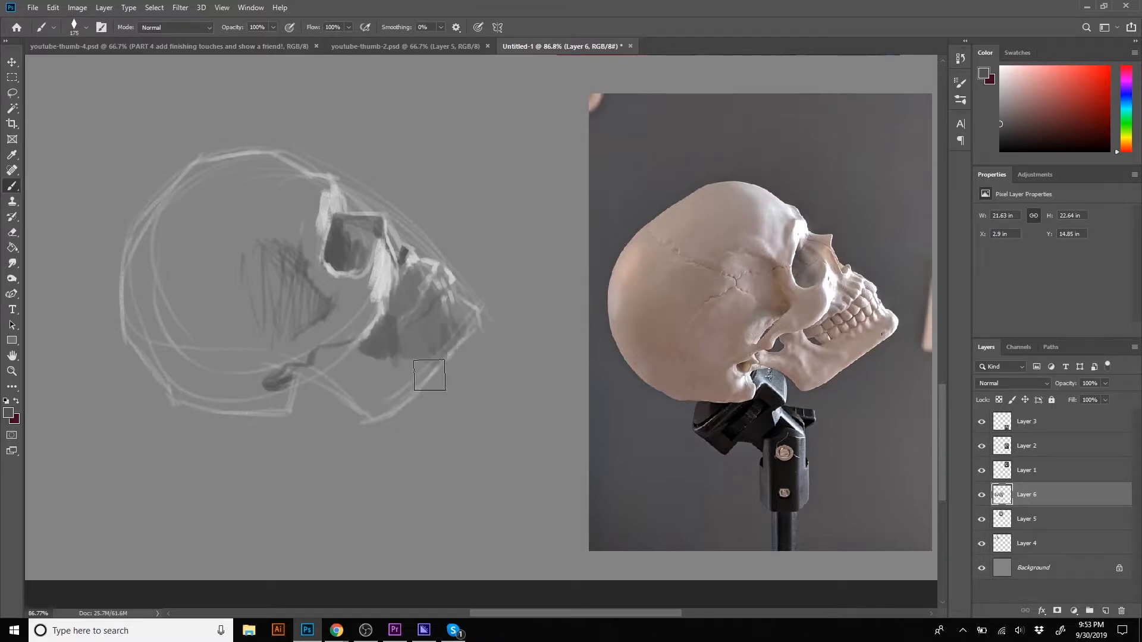
pyautogui.moveTo(429, 374); pyautogui.dragTo(221, 330)
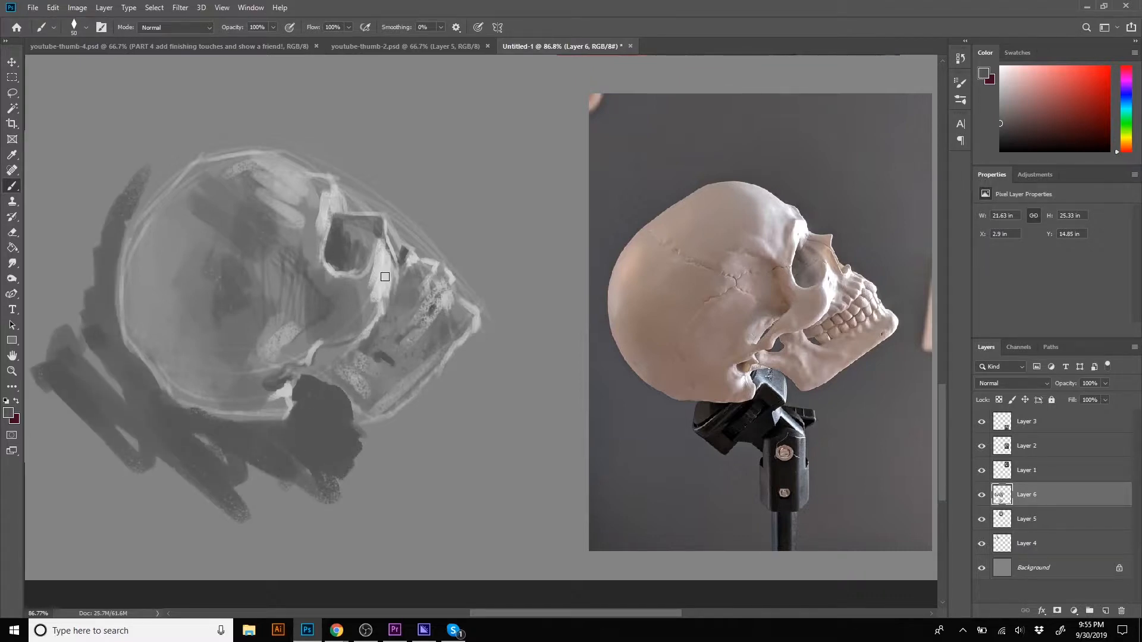
pyautogui.moveTo(386, 277); pyautogui.dragTo(408, 346)
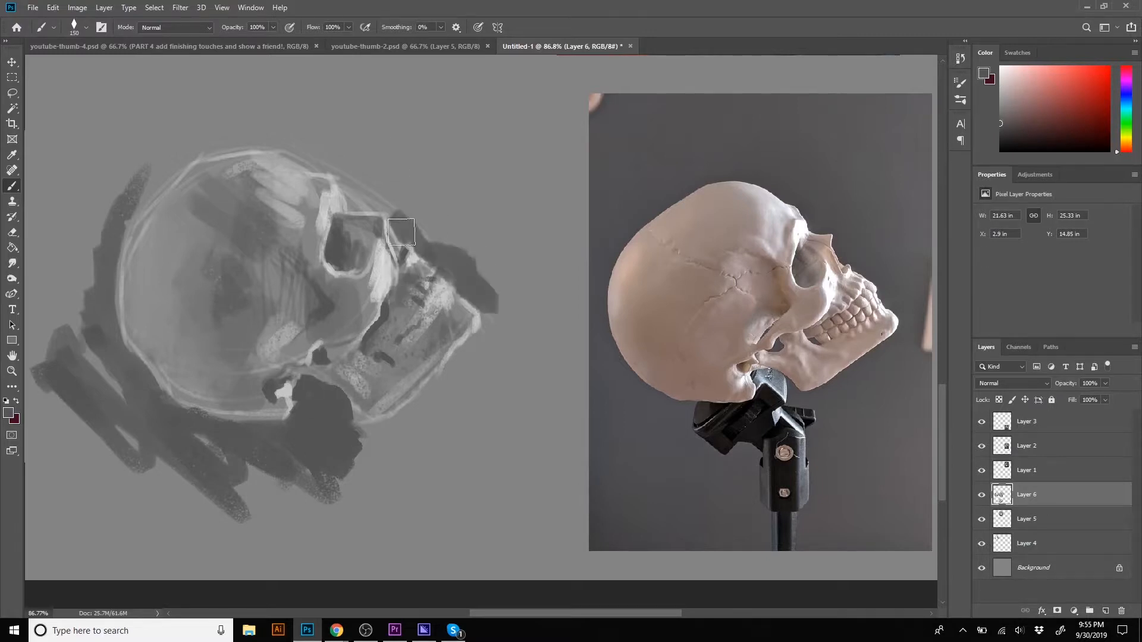
pyautogui.click(7, 78)
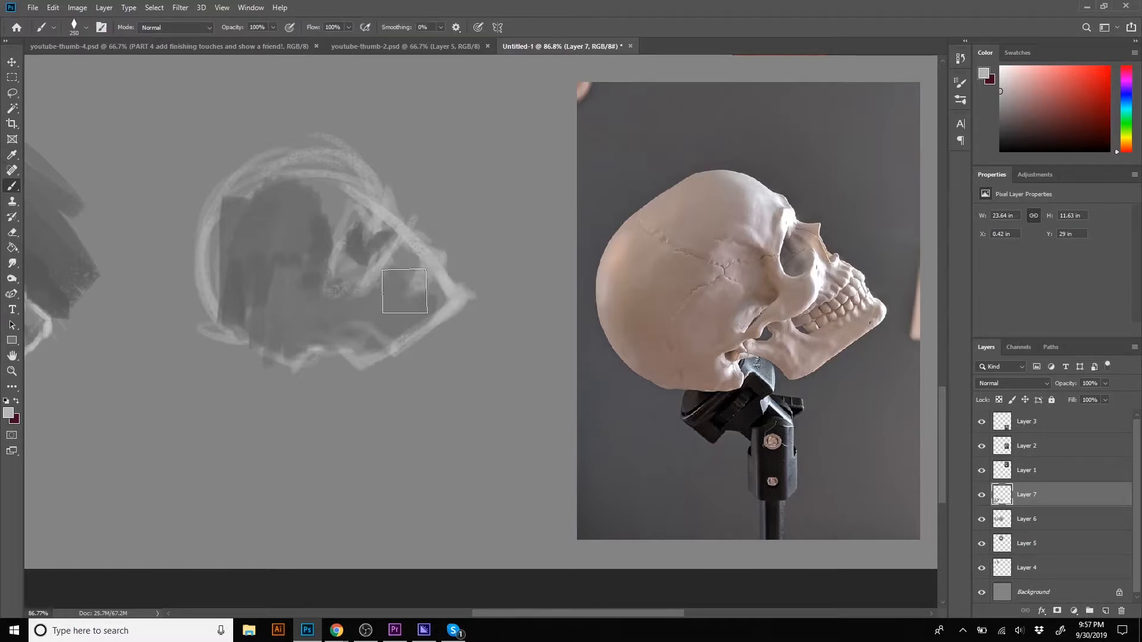
# - Paint broad light strokes over the profile skull and a light dab on the cheekbone
pyautogui.moveTo(404, 292); pyautogui.dragTo(386, 192)
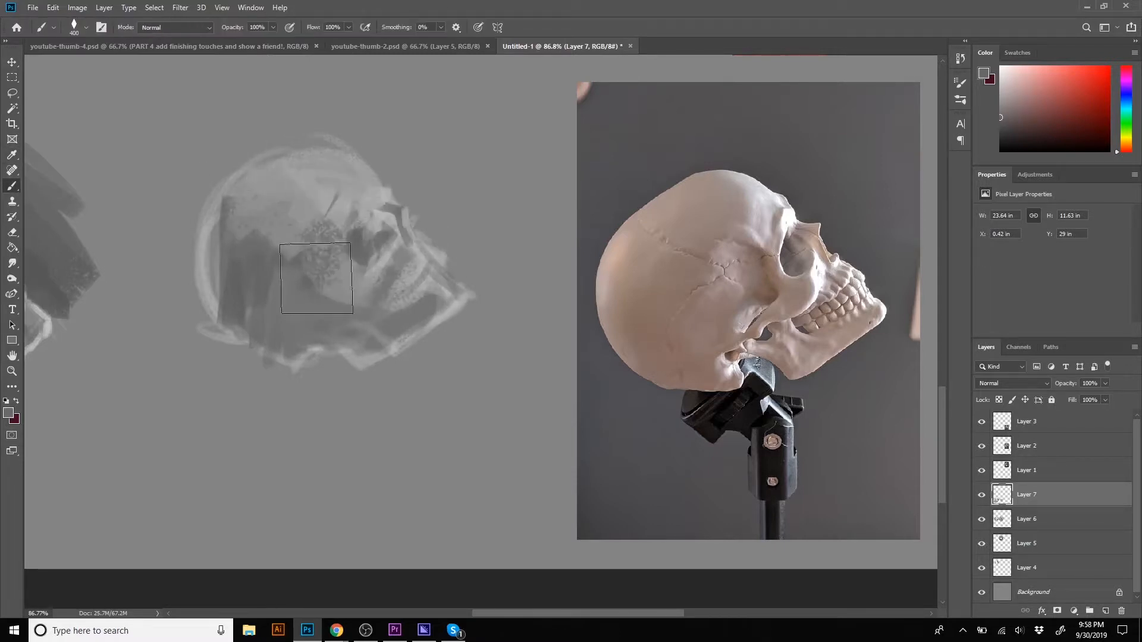
pyautogui.click(10, 79)
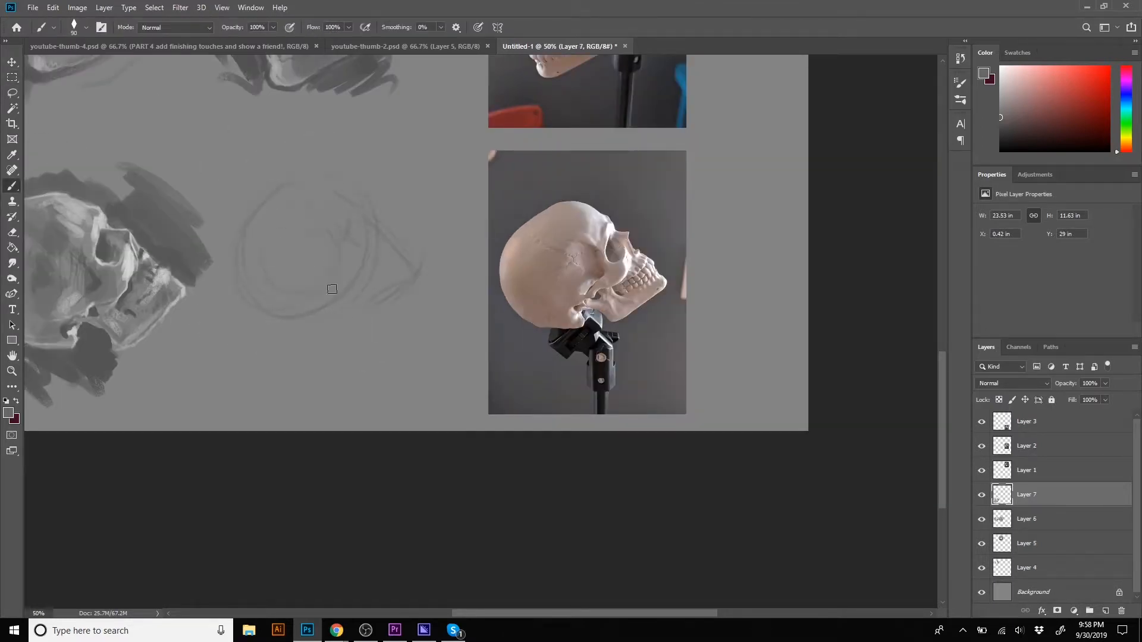
# - Sketch circles for another skull, block in gray and lighter tones, then sample a gray from the painting
pyautogui.moveTo(332, 288); pyautogui.dragTo(362, 228)
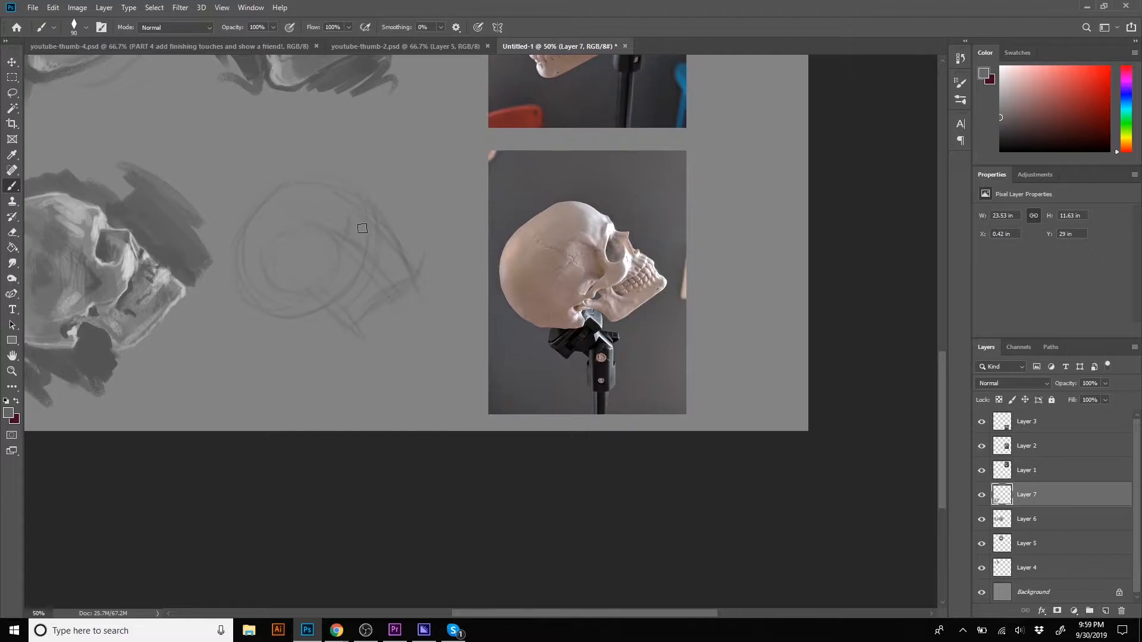
pyautogui.moveTo(360, 197)
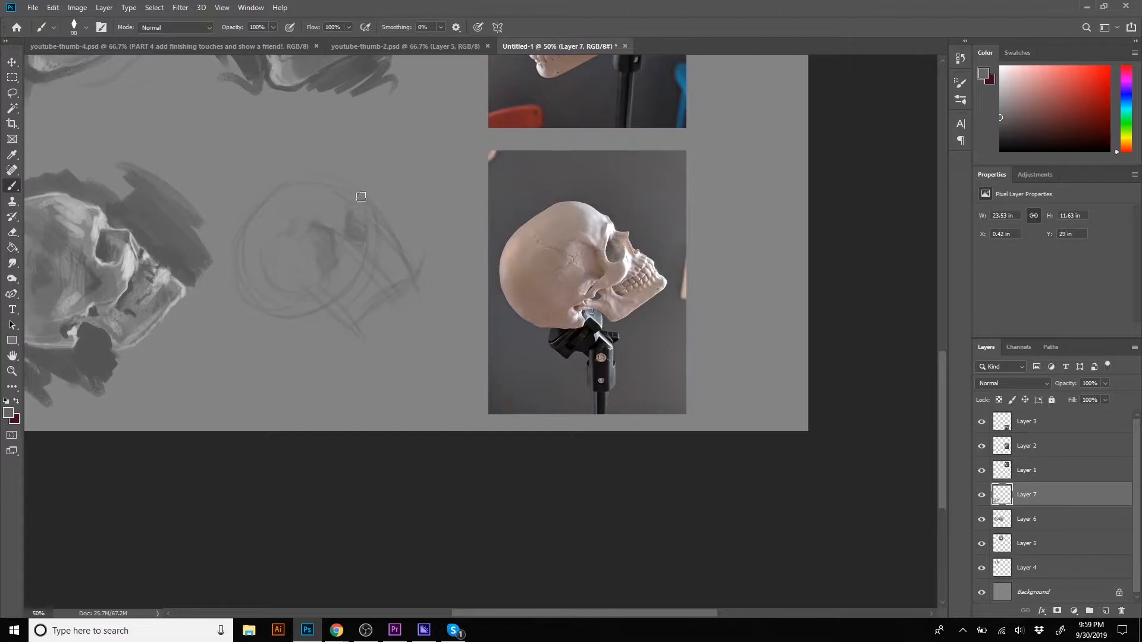
pyautogui.moveTo(361, 197); pyautogui.dragTo(327, 320)
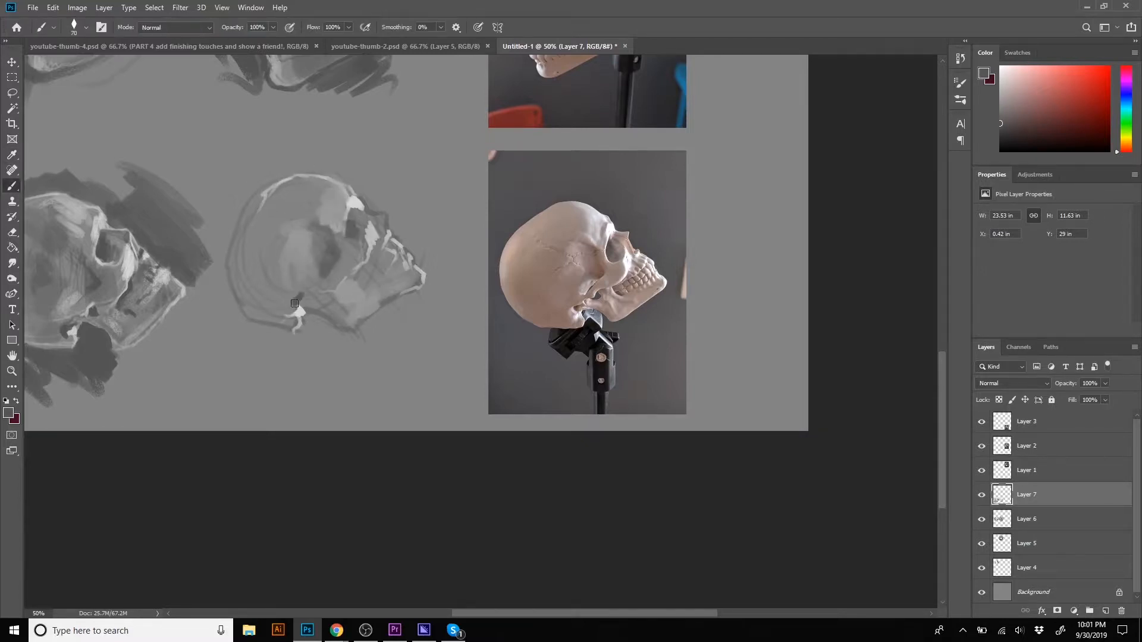
pyautogui.moveTo(294, 303); pyautogui.dragTo(332, 293)
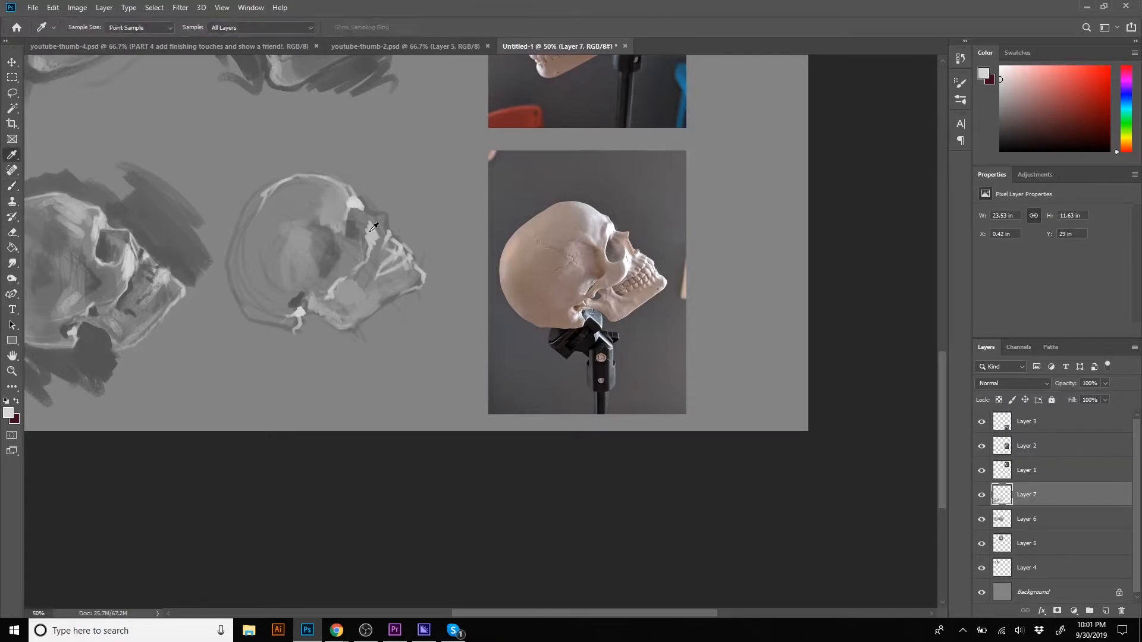
pyautogui.click(11, 185)
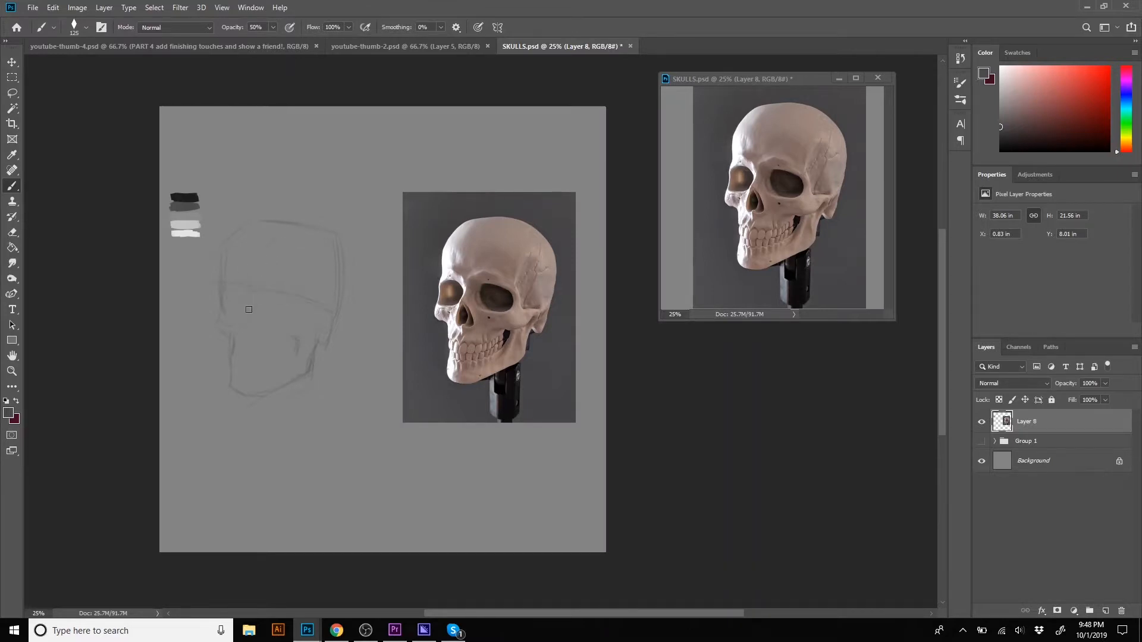
# - Darken the nasal cavity and eye sockets and lay a gray tone over the forehead
pyautogui.moveTo(251, 320); pyautogui.dragTo(253, 331)
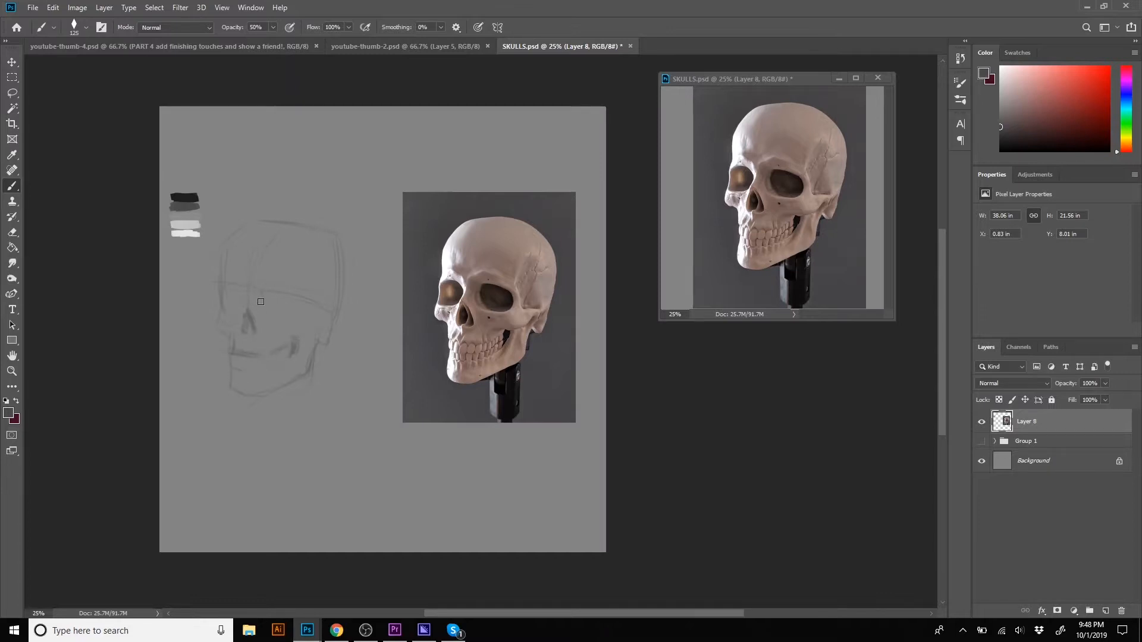
pyautogui.moveTo(261, 301); pyautogui.dragTo(261, 295)
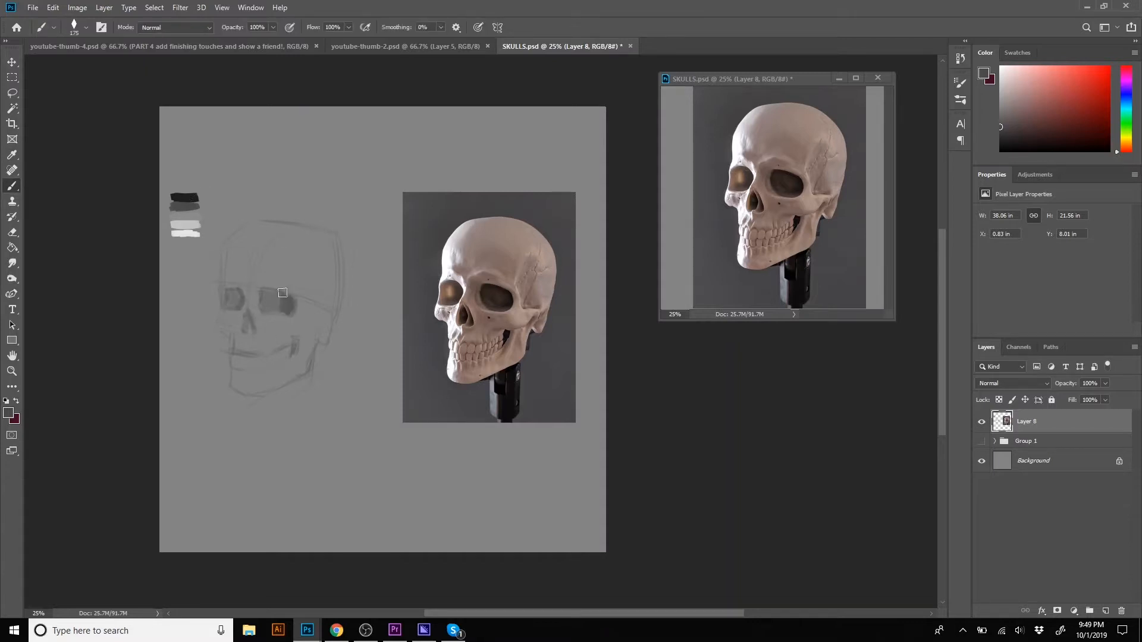
pyautogui.moveTo(282, 291); pyautogui.dragTo(288, 361)
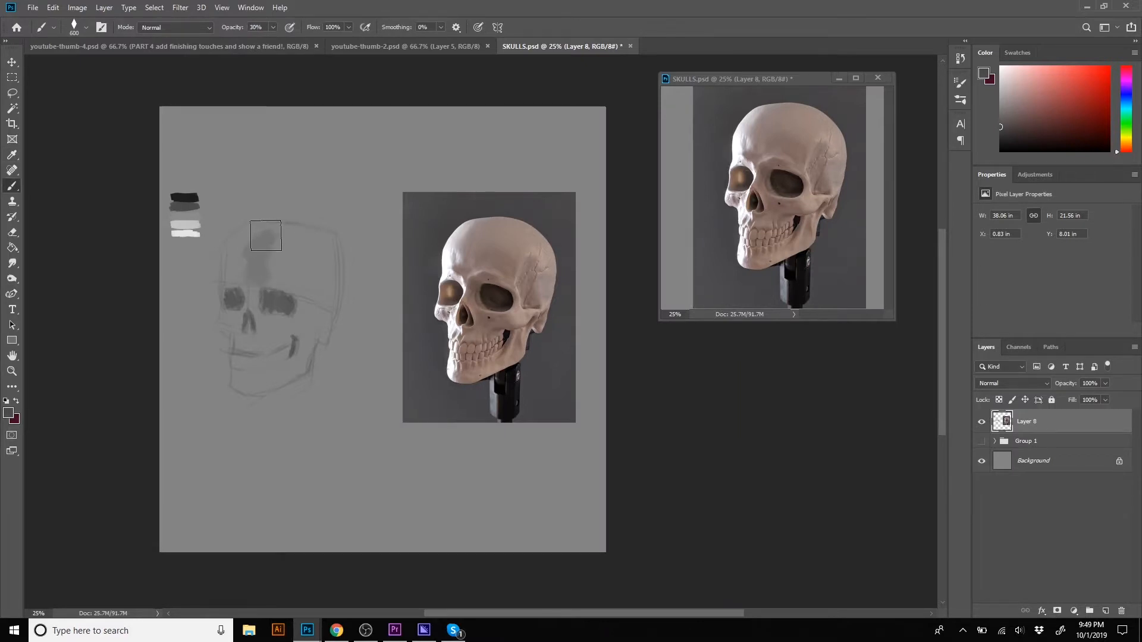
# - Fill the cranium and face planes with gray and add light planes to the front of the face
pyautogui.moveTo(265, 236); pyautogui.dragTo(265, 325)
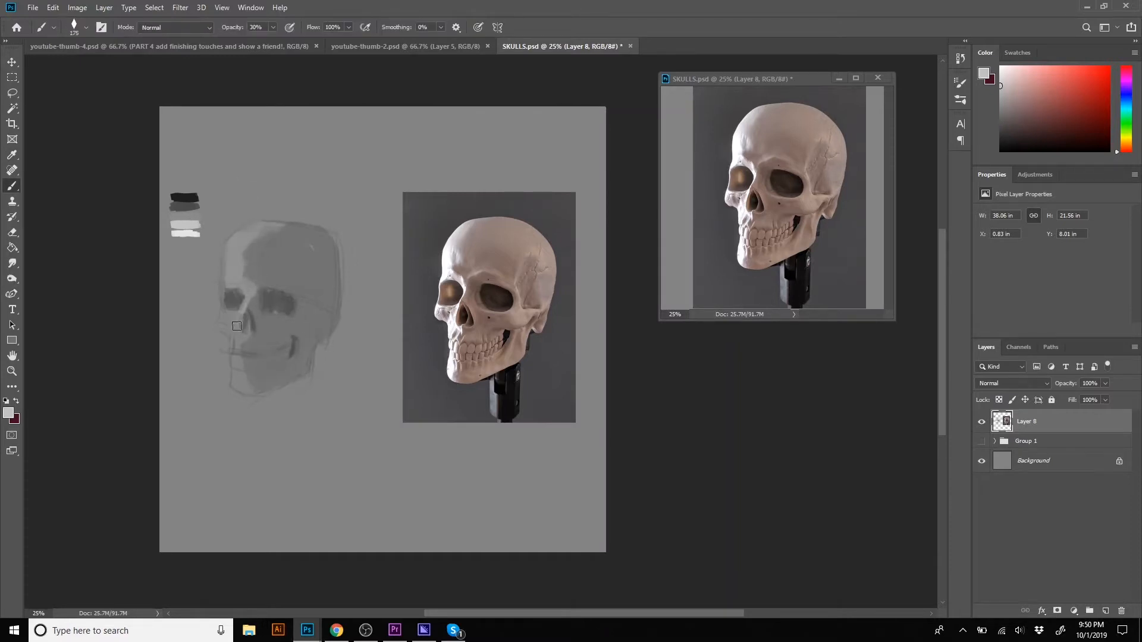
pyautogui.moveTo(236, 326); pyautogui.dragTo(242, 382)
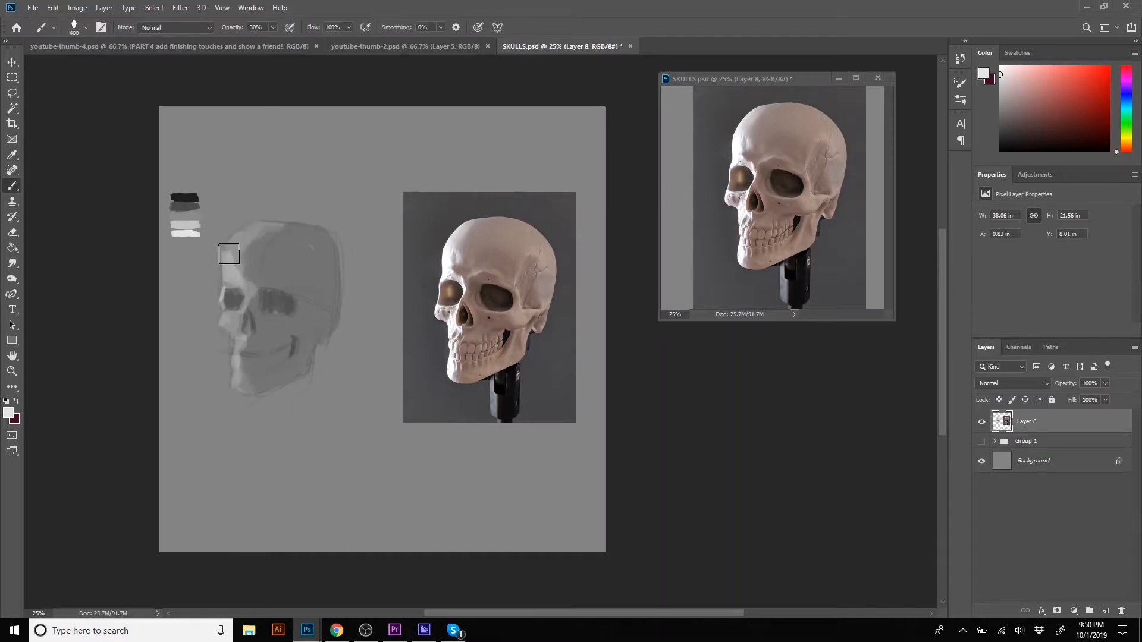
pyautogui.moveTo(229, 254); pyautogui.dragTo(316, 306)
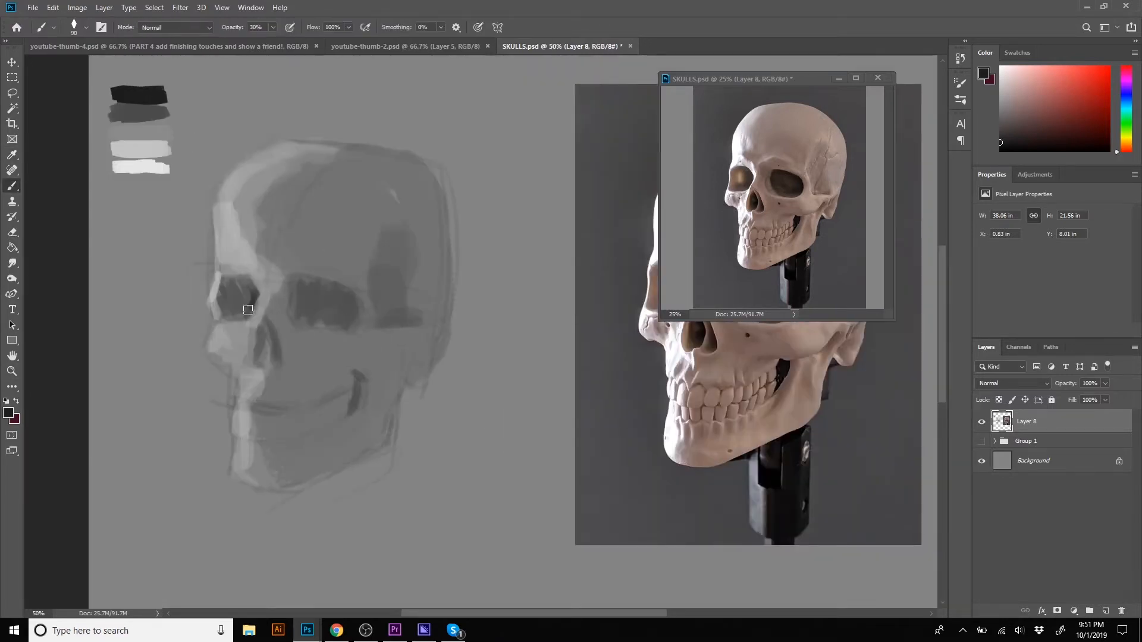
# - Darken the left socket, add light brow and cheek edges, and speckled texture on cranium and jaw
pyautogui.moveTo(247, 309); pyautogui.dragTo(264, 344)
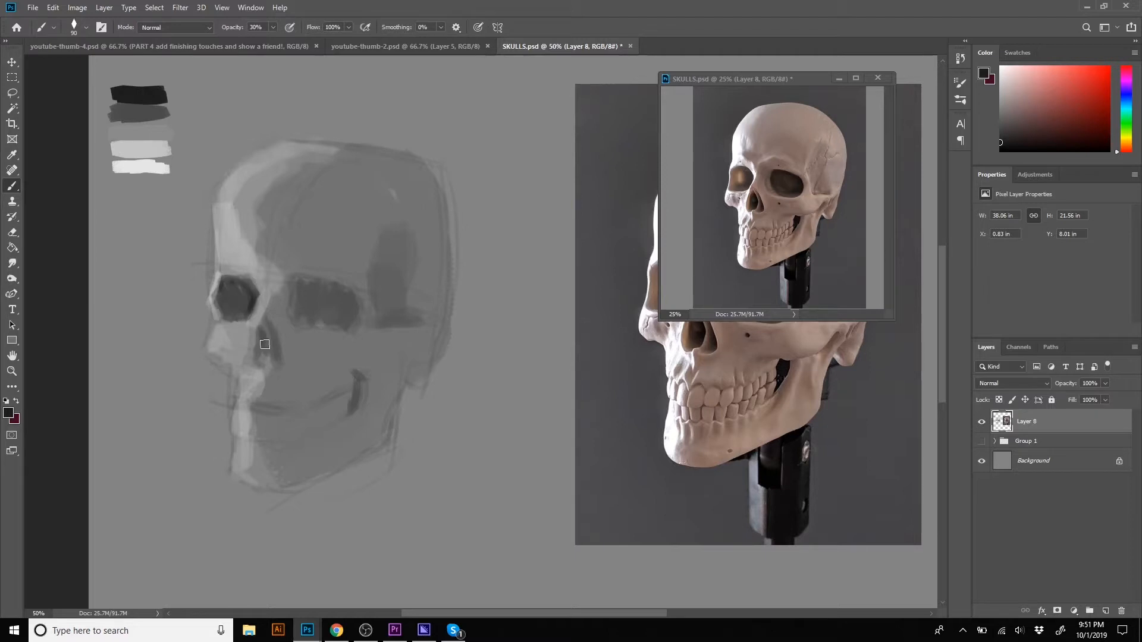
pyautogui.moveTo(264, 345); pyautogui.dragTo(272, 318)
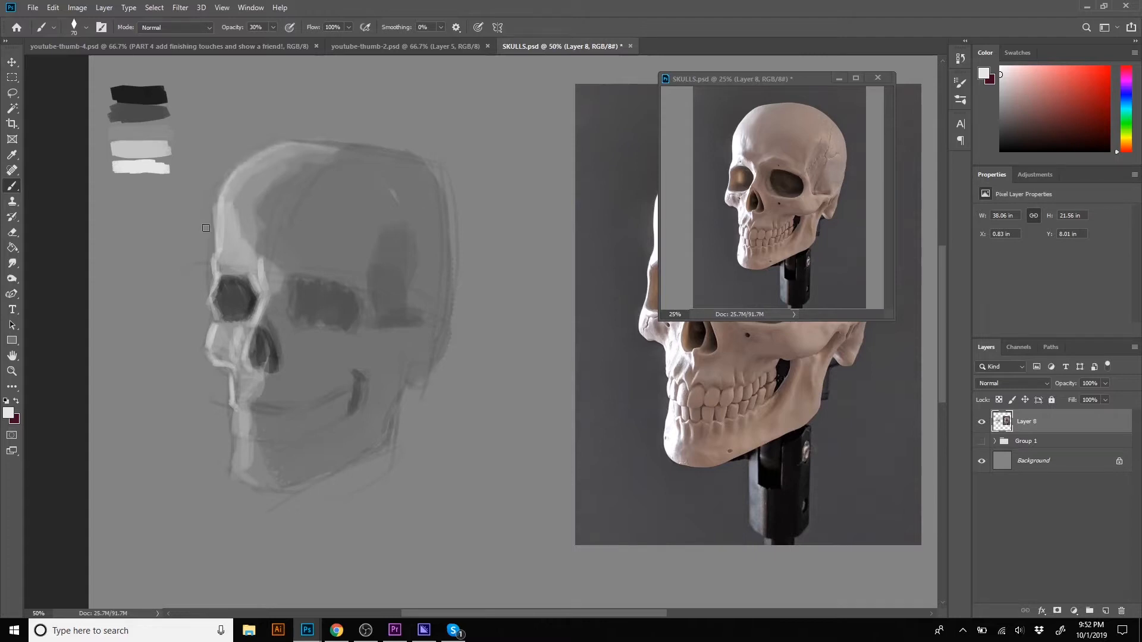
pyautogui.moveTo(257, 289)
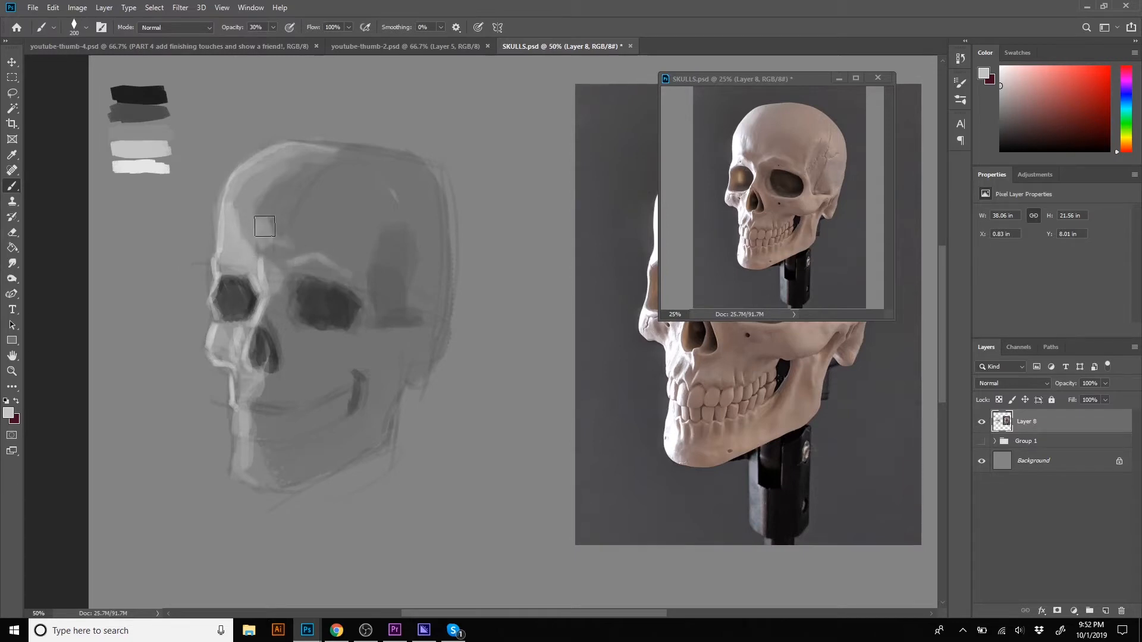
pyautogui.moveTo(264, 225); pyautogui.dragTo(412, 336)
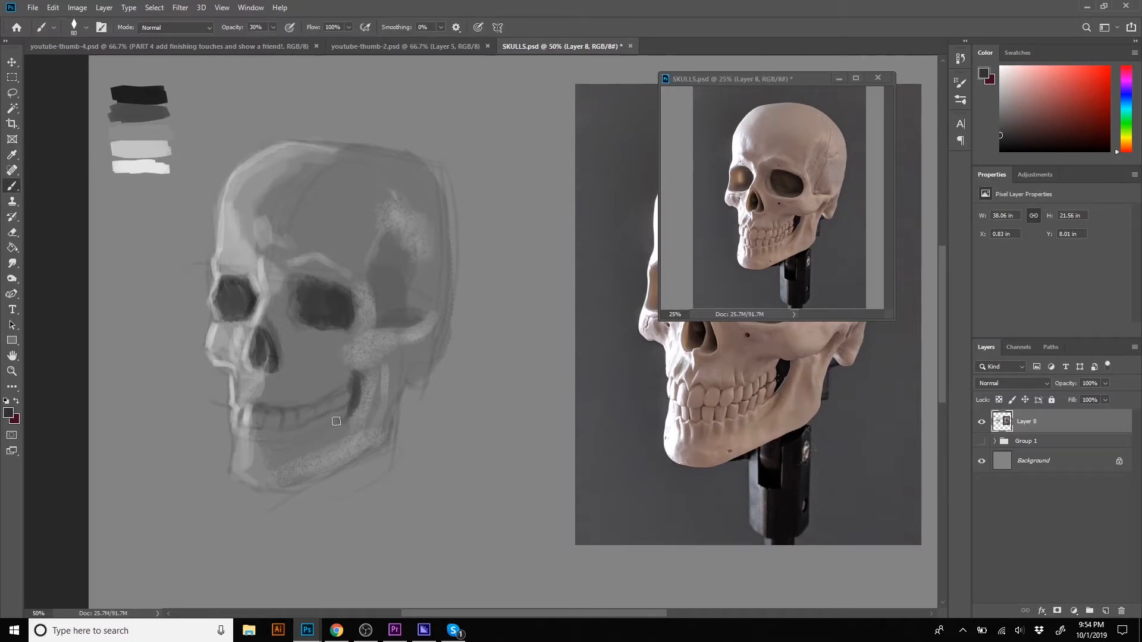
pyautogui.moveTo(335, 420); pyautogui.dragTo(238, 426)
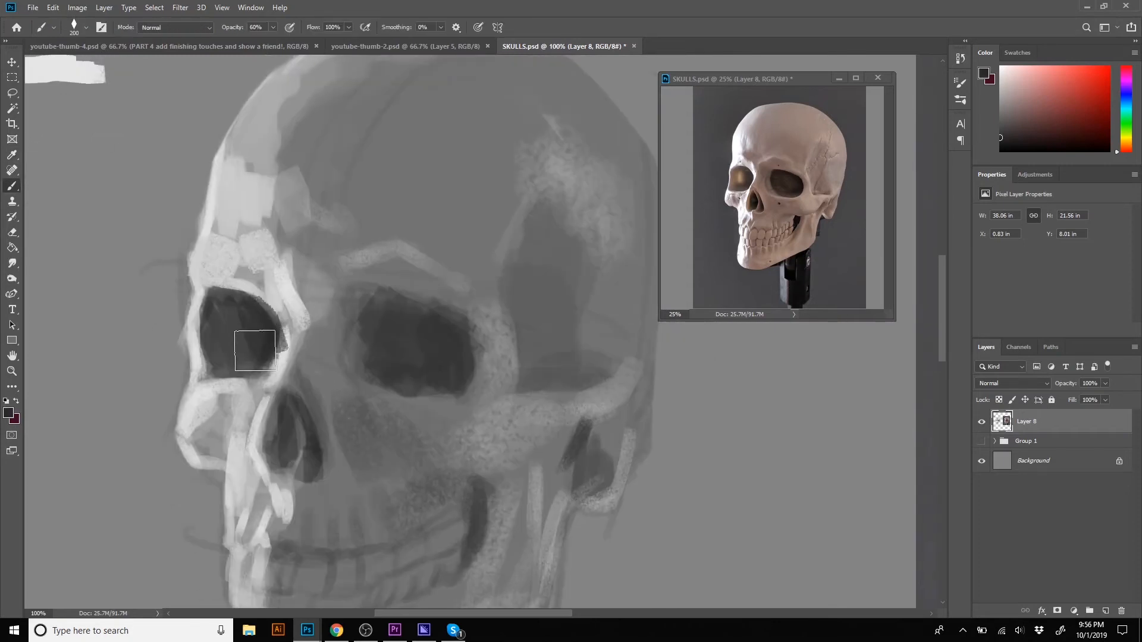
# - Reshape the left eye socket with lighter edges and refine the right socket's shading
pyautogui.moveTo(256, 350); pyautogui.dragTo(348, 323)
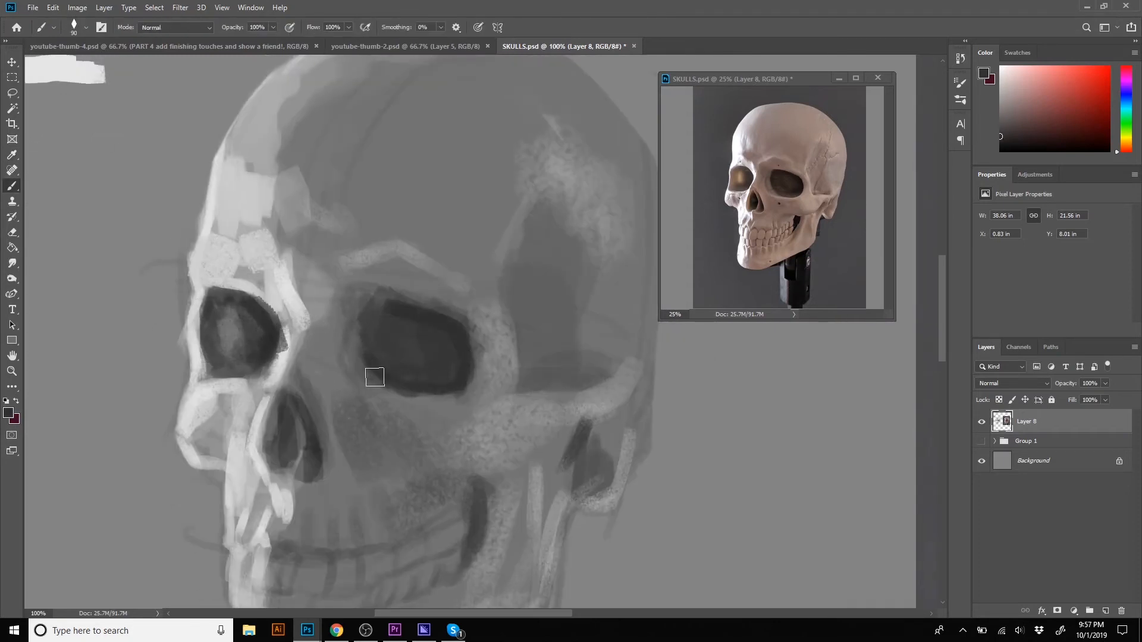
pyautogui.moveTo(375, 377); pyautogui.dragTo(437, 305)
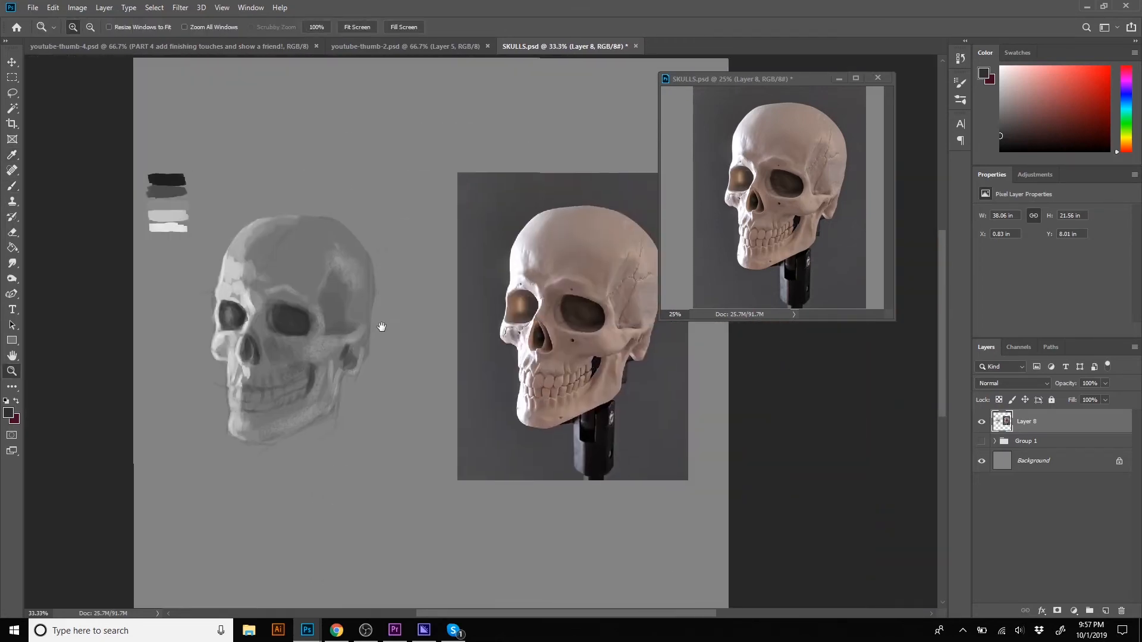
# - Paint a dark gray backdrop behind the skull, over its top and around below the jaw
pyautogui.click(12, 184)
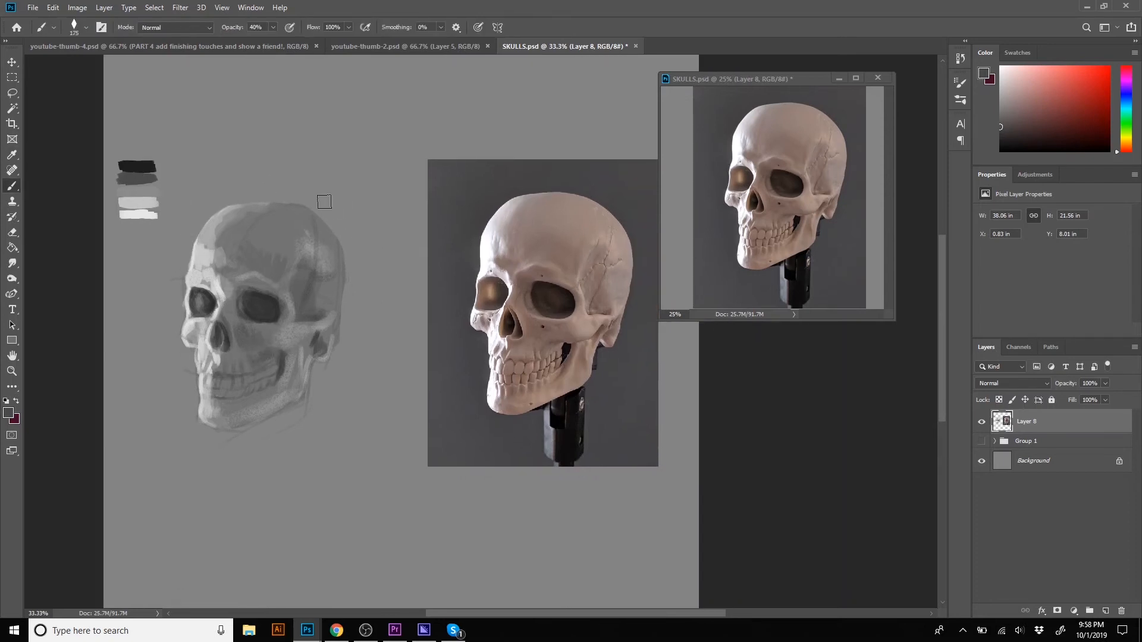
pyautogui.moveTo(323, 202); pyautogui.dragTo(335, 367)
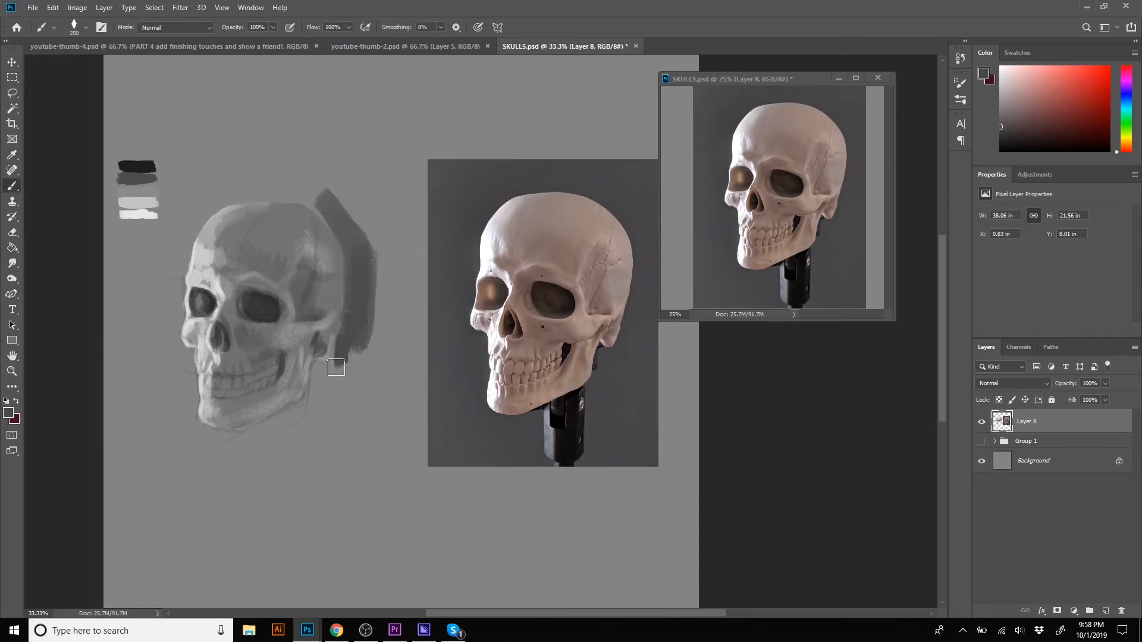
pyautogui.moveTo(337, 367); pyautogui.dragTo(340, 219)
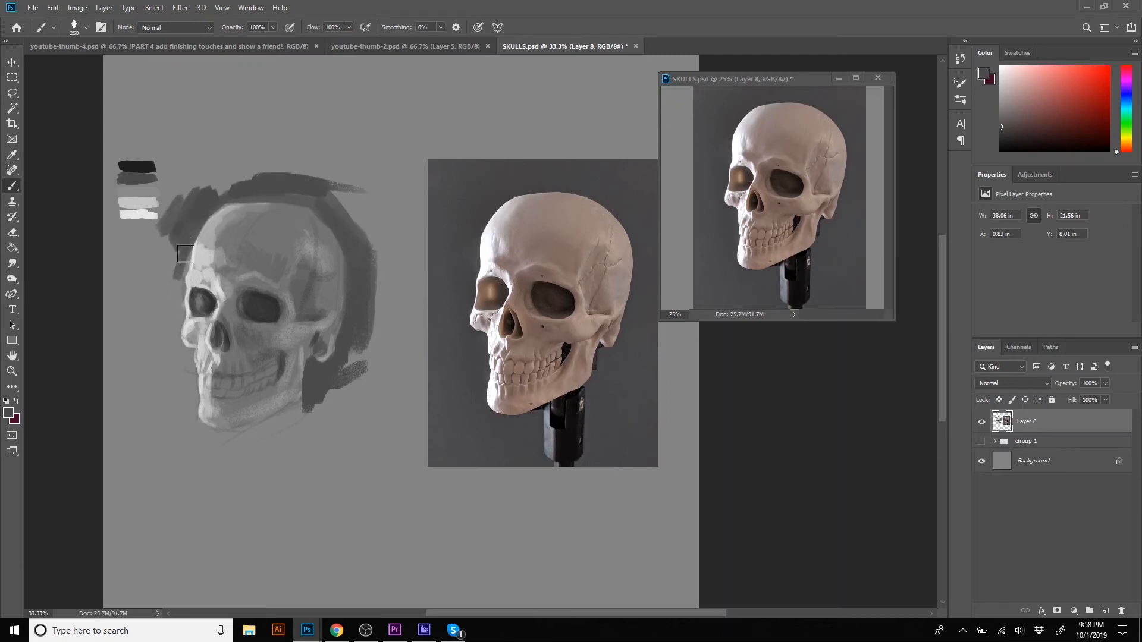
pyautogui.moveTo(186, 253); pyautogui.dragTo(301, 407)
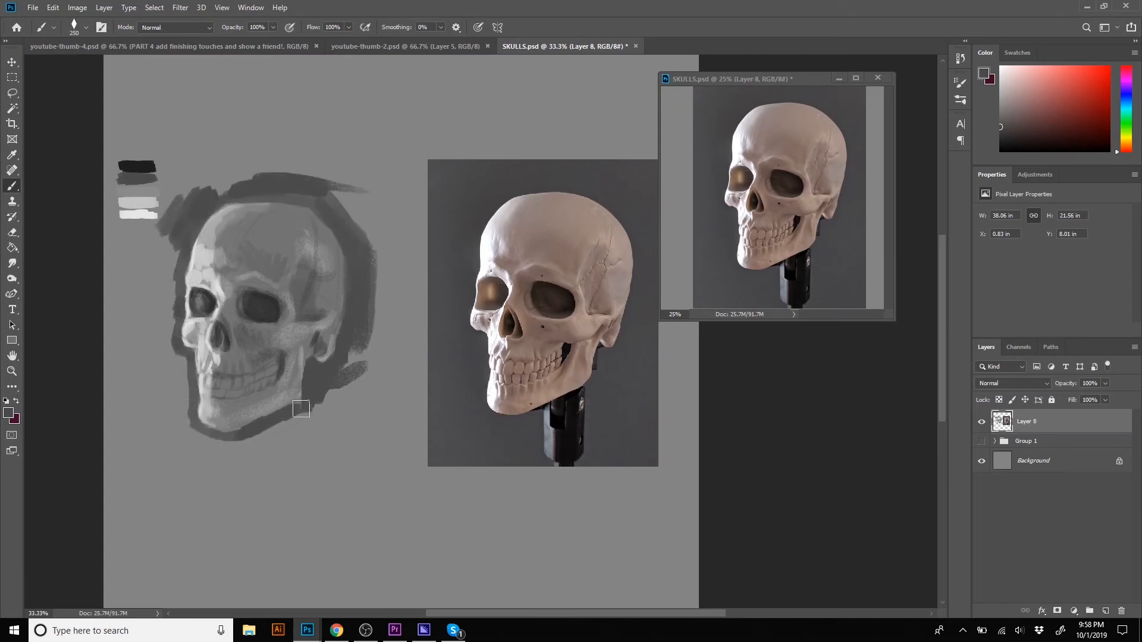
pyautogui.moveTo(301, 407); pyautogui.dragTo(364, 375)
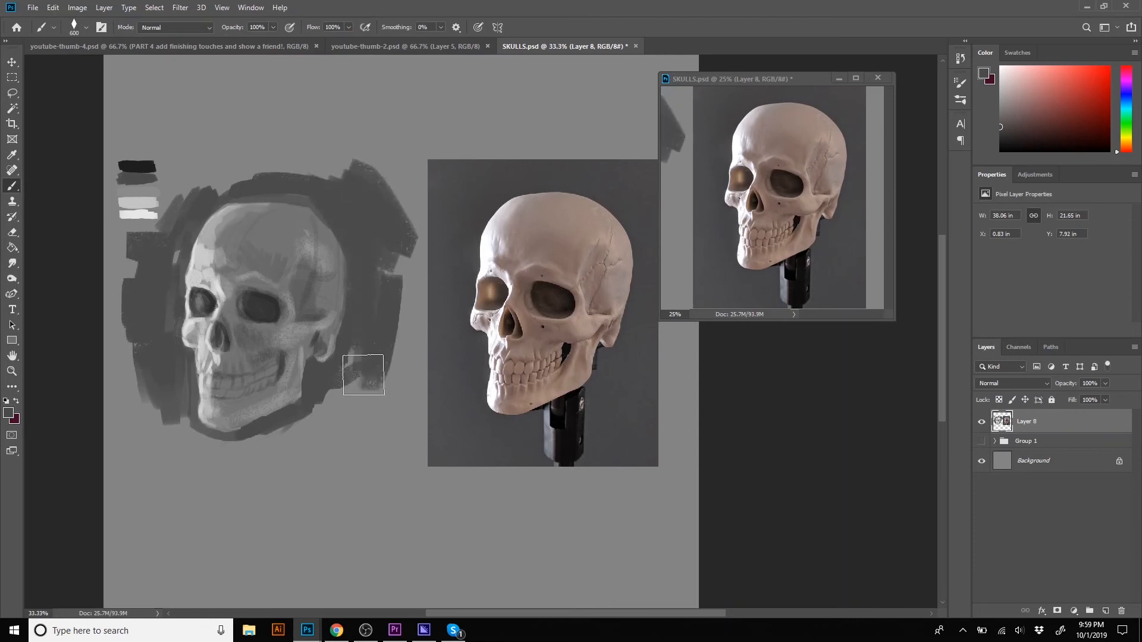